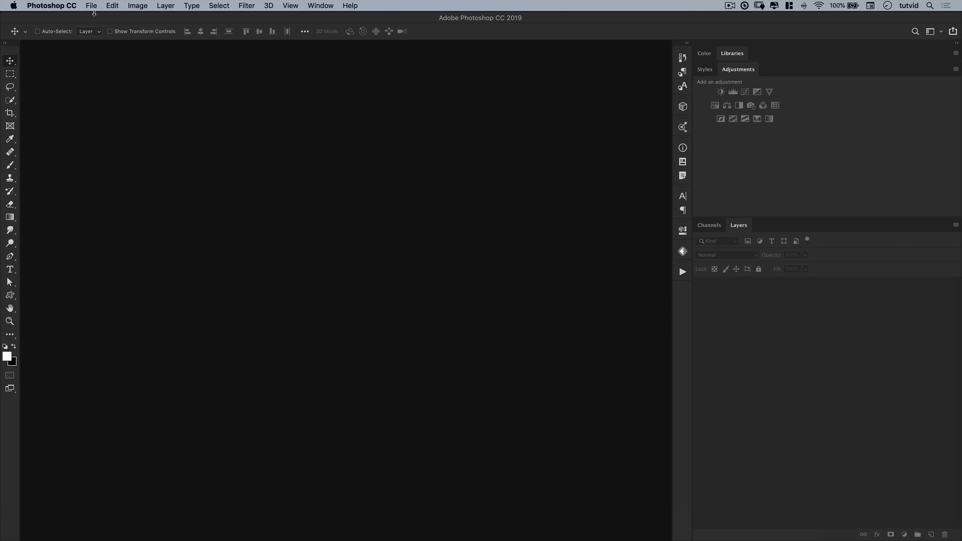
Create a blank 1920×1080 px document with a white background, 72 ppi, RGB 16-bit.
click(91, 6)
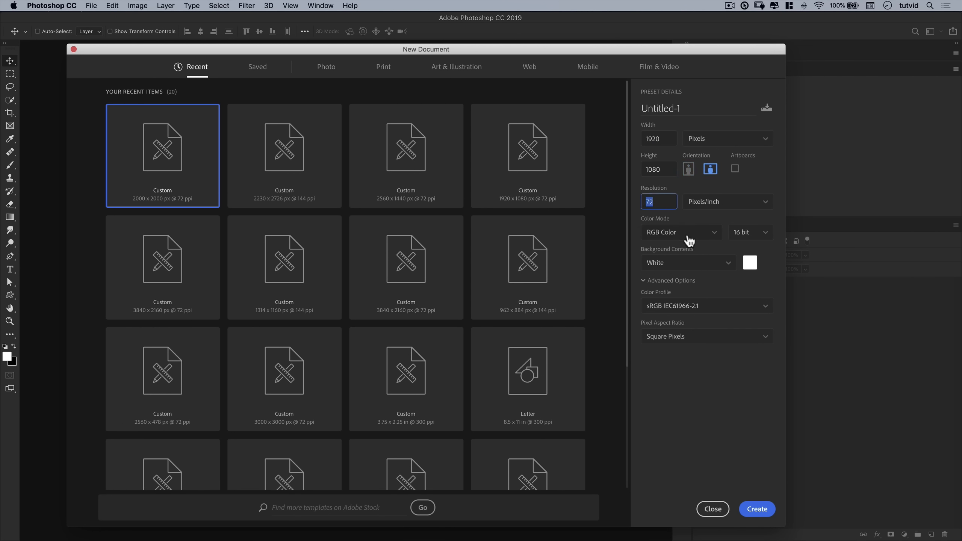
click(756, 509)
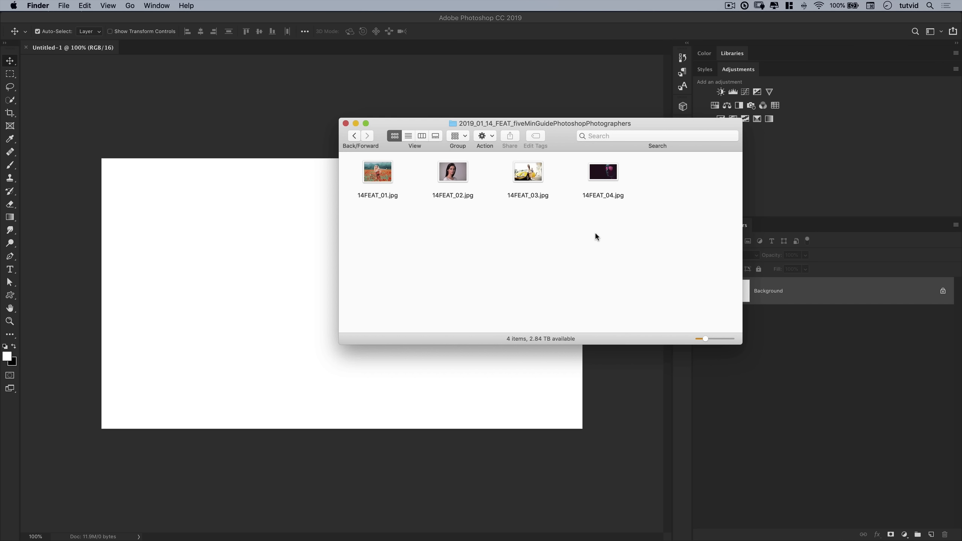
mouse_move(284, 208)
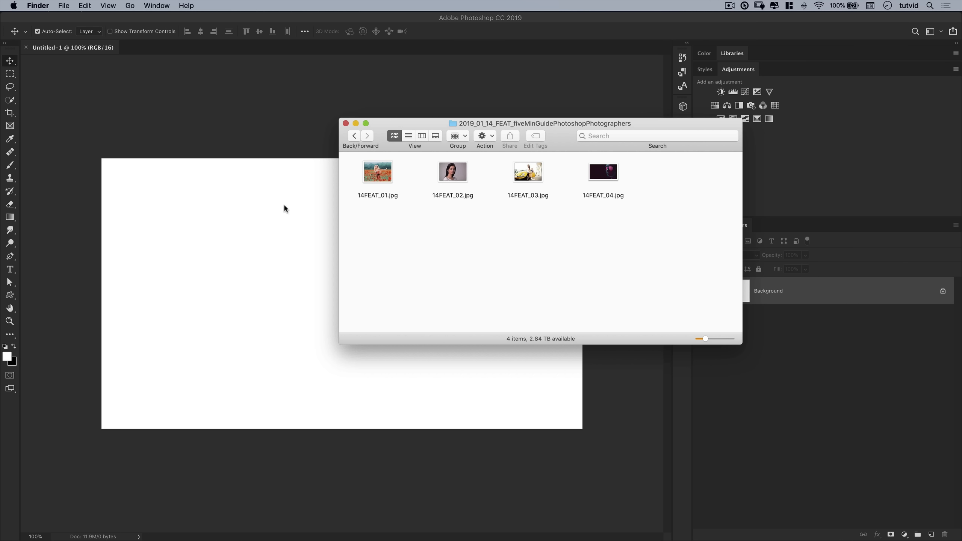
mouse_move(529, 123)
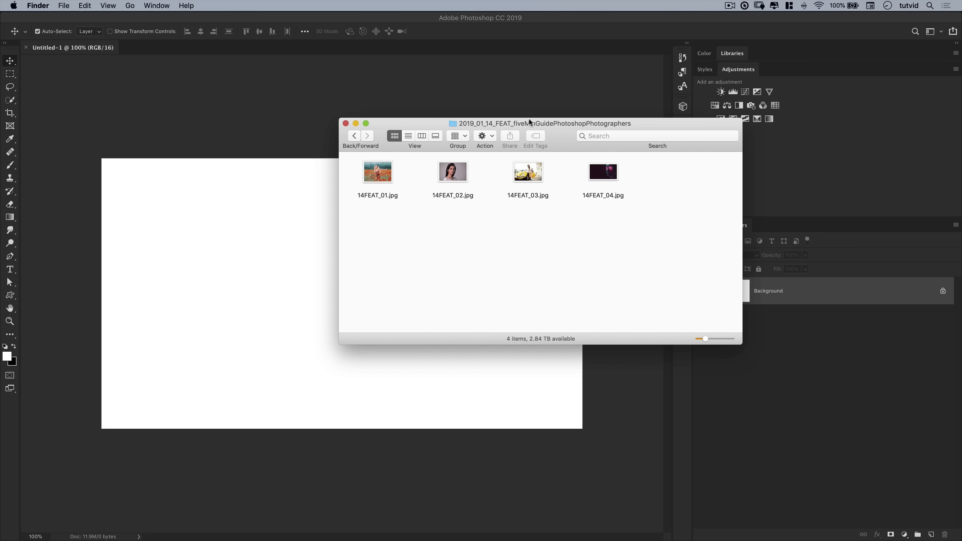
mouse_move(380, 178)
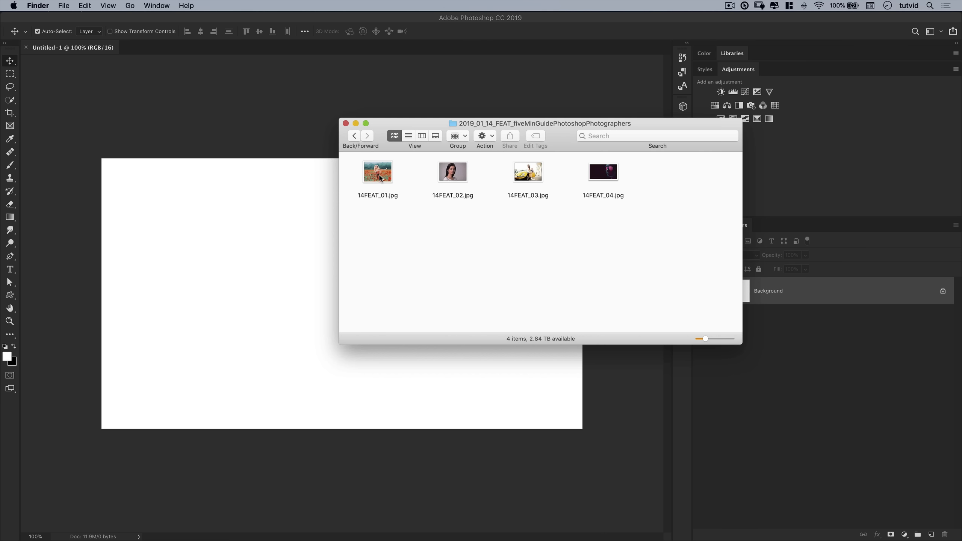
Drag 14FEAT_01.jpg from Finder into Photoshop so it opens as a new document tab.
drag(376, 172, 223, 42)
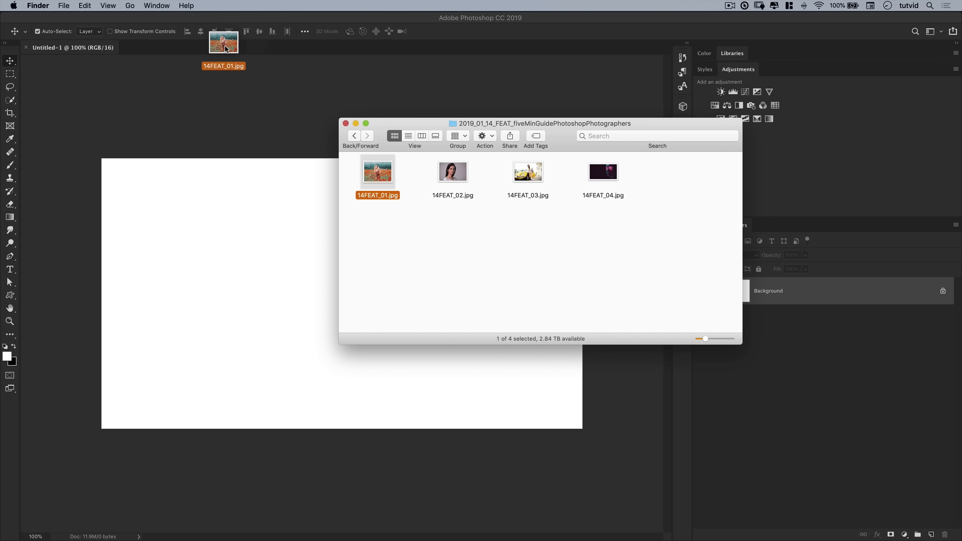
double_click(377, 171)
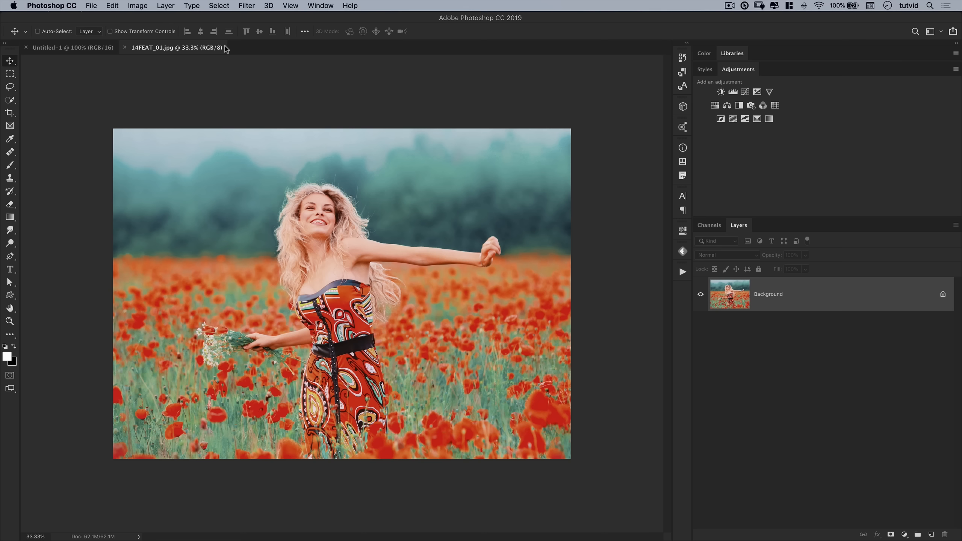
Open 14FEAT_02, 14FEAT_03 and 14FEAT_04 via File > Open, then close Untitled-1.
click(91, 5)
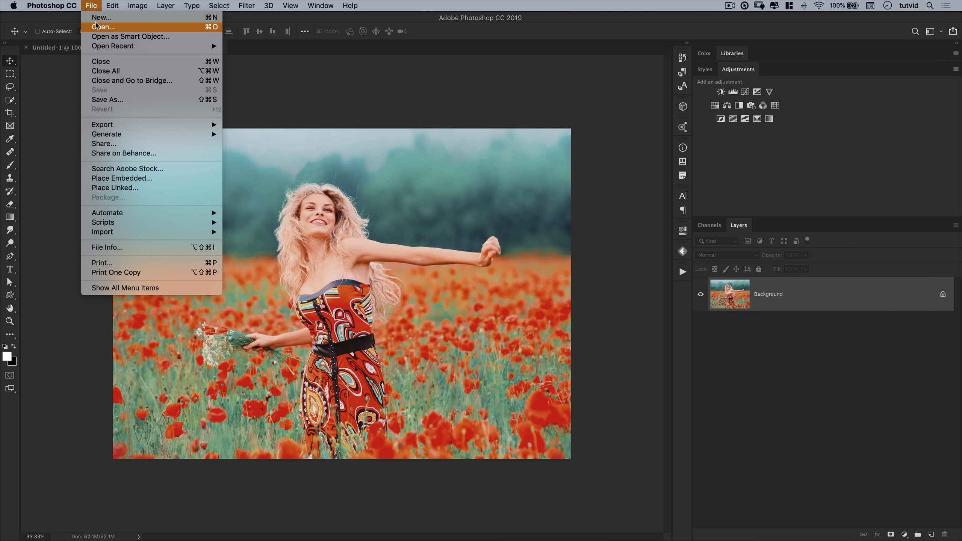
click(102, 27)
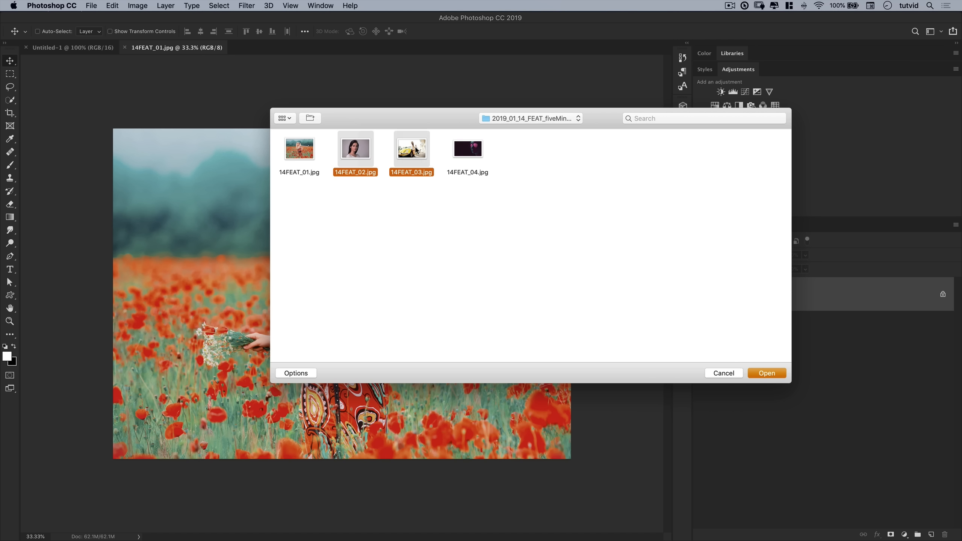
click(466, 149)
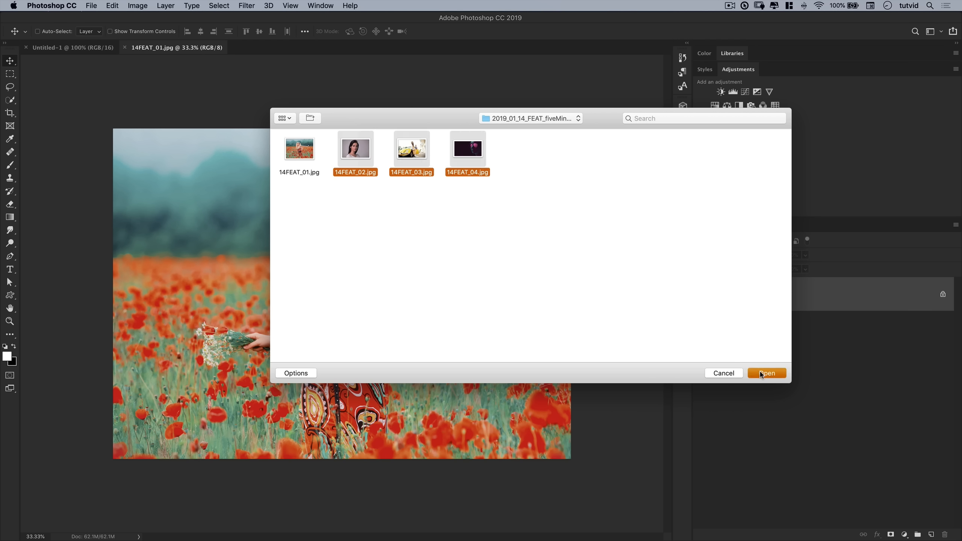
click(766, 373)
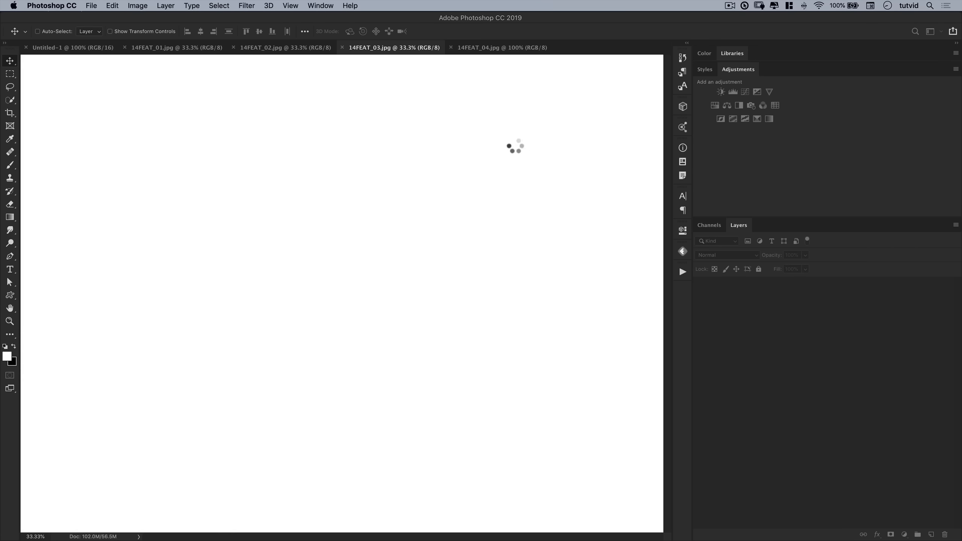
click(69, 48)
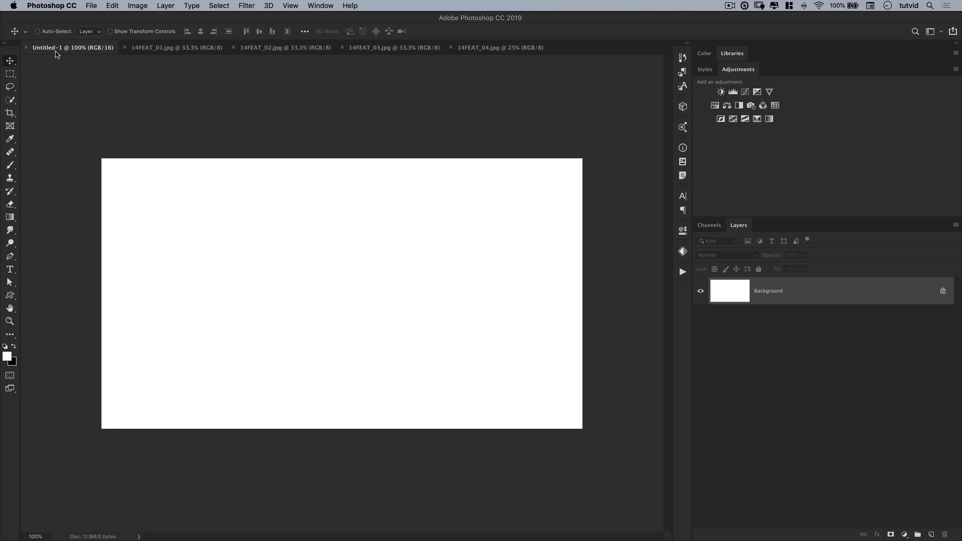
click(91, 5)
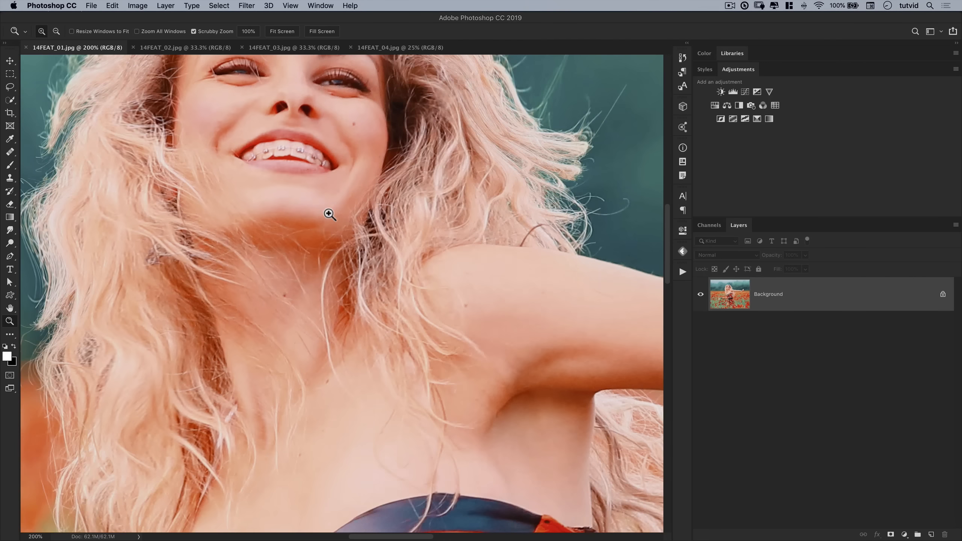
key(space)
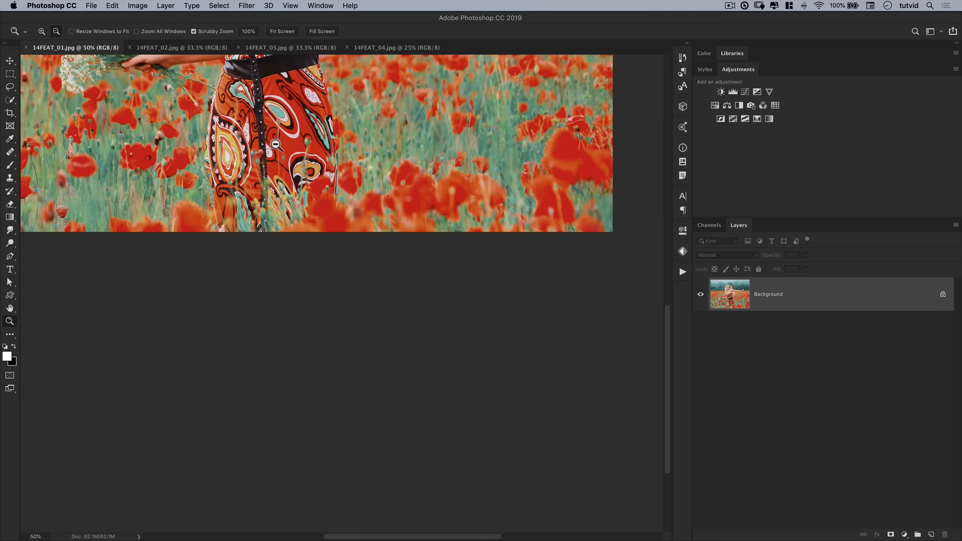
click(281, 31)
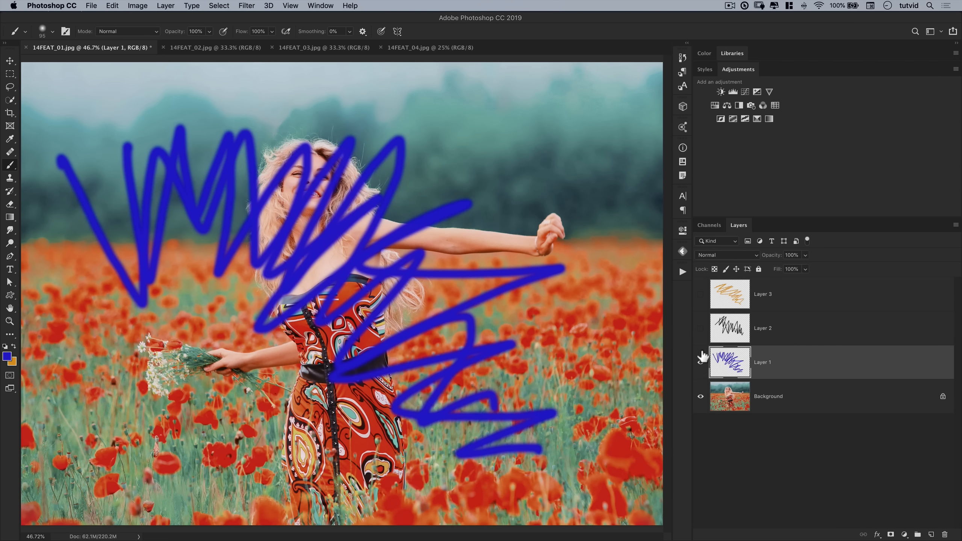
Turn the black and orange scribble layers back on so all three scribbles show.
click(700, 294)
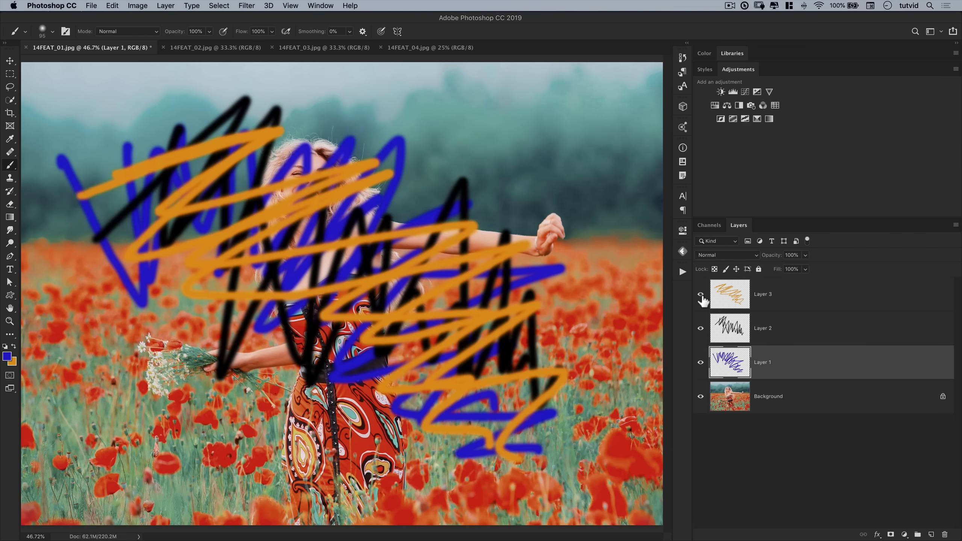
mouse_move(701, 297)
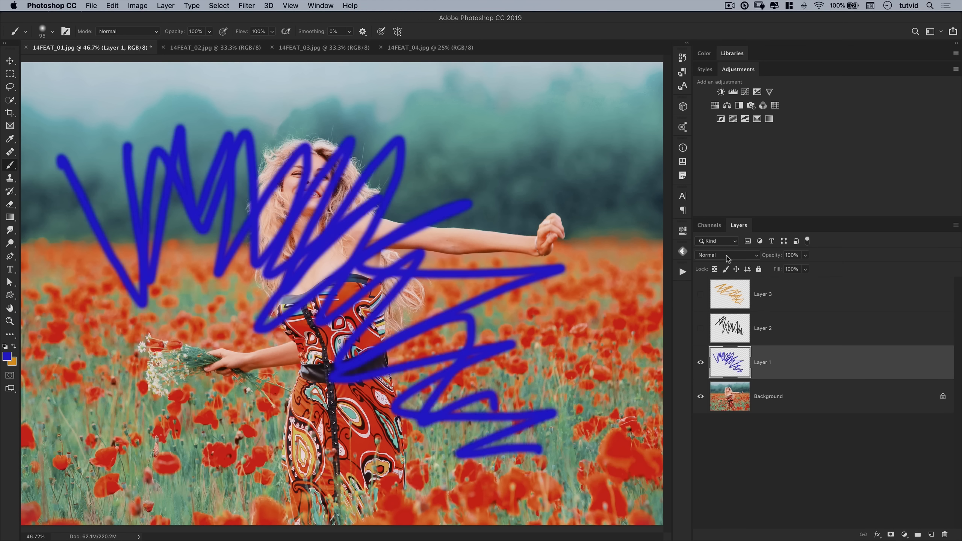
Set the blue scribble layer to Color Dodge and the black scribble layer to Overlay.
click(727, 254)
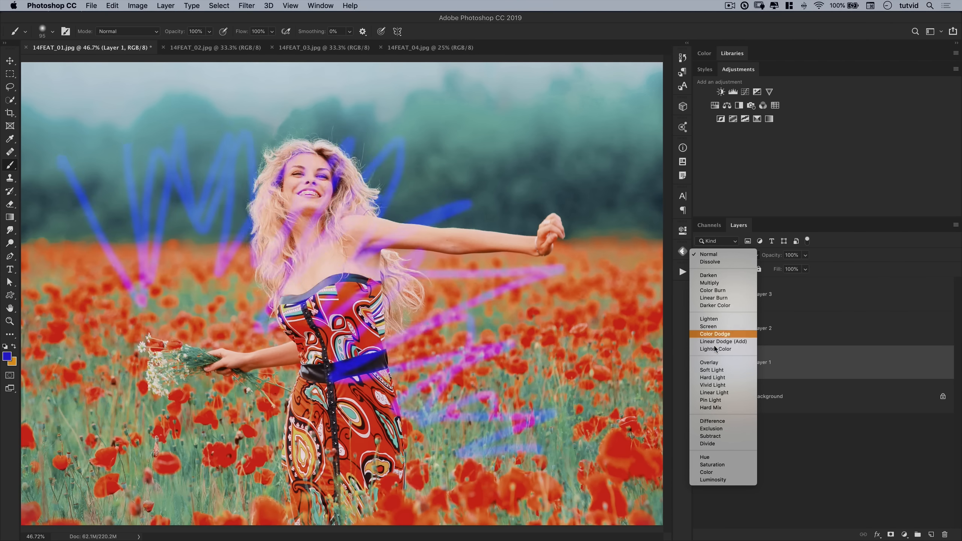
click(710, 370)
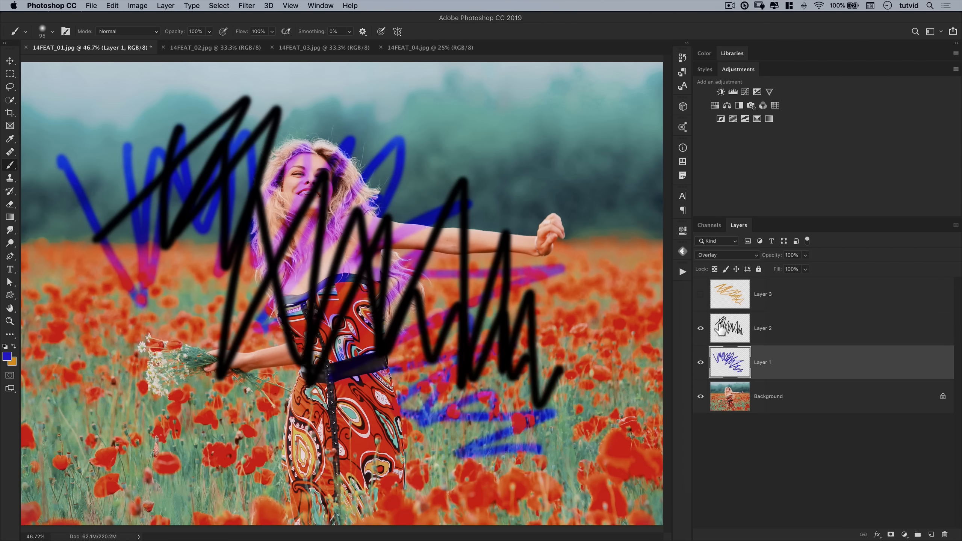
click(724, 255)
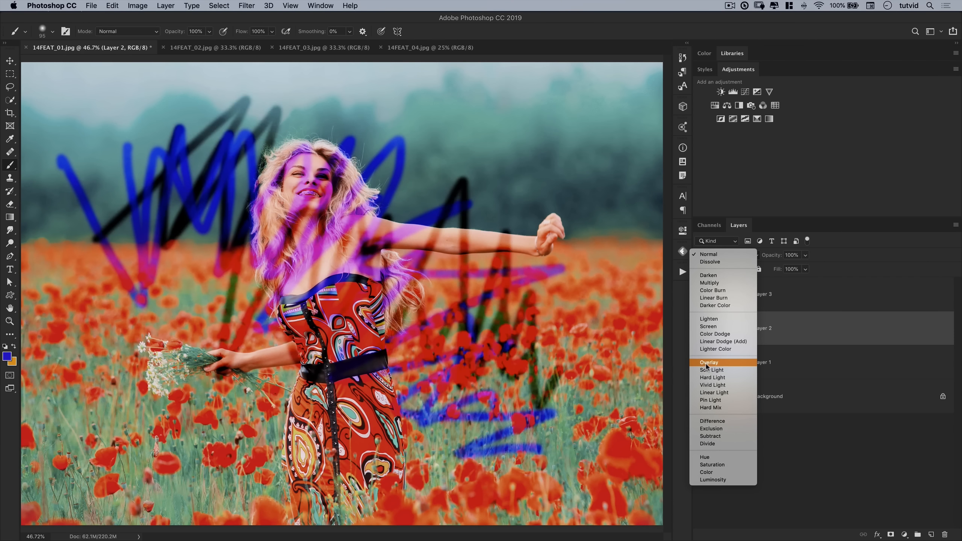
click(710, 261)
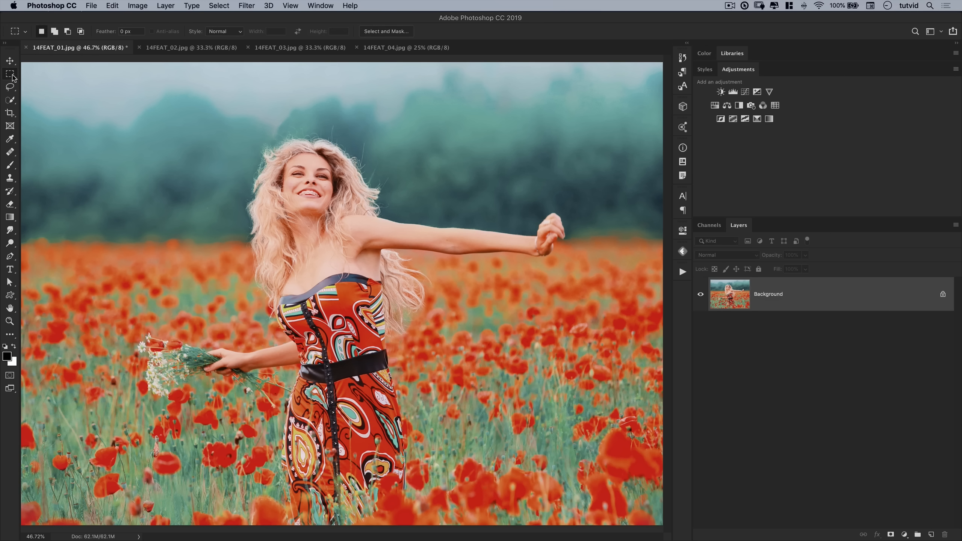
click(11, 72)
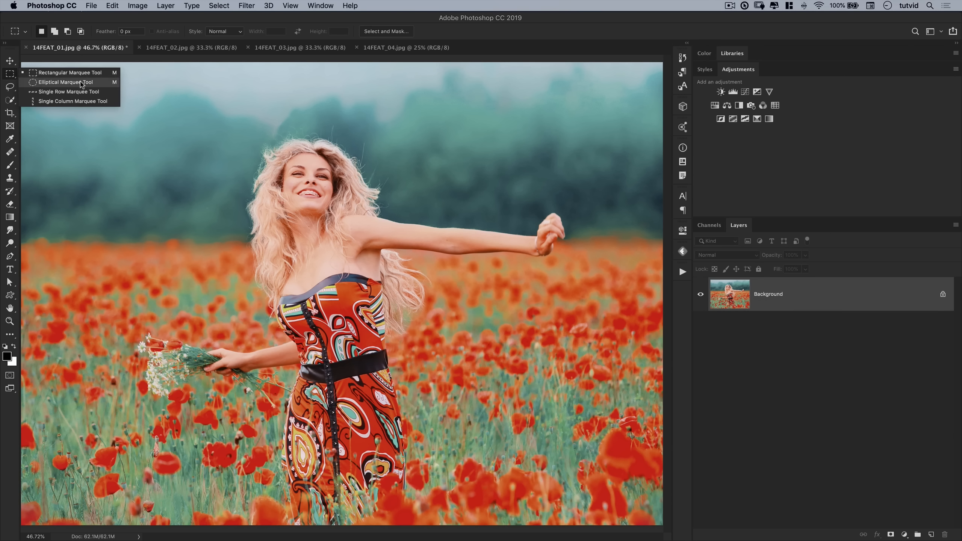
drag(137, 112, 249, 260)
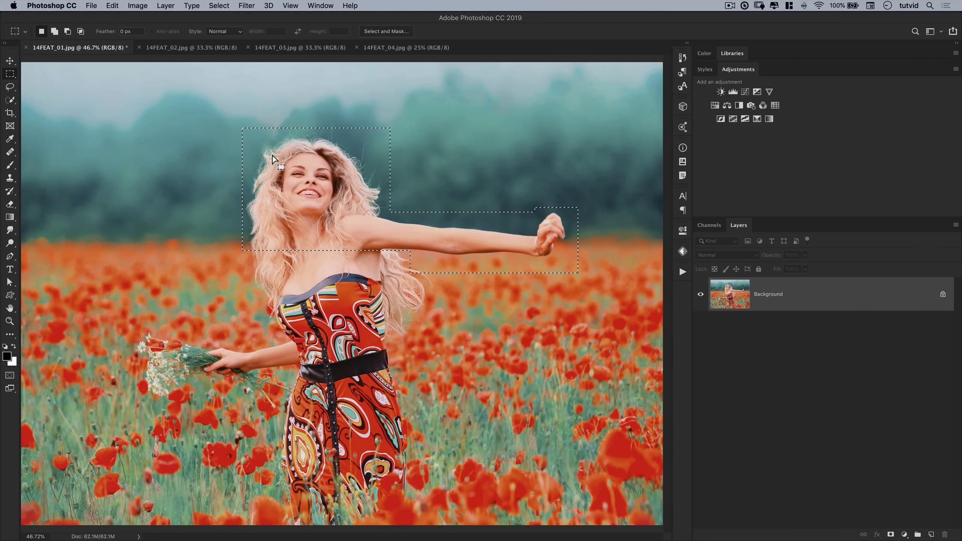
click(219, 5)
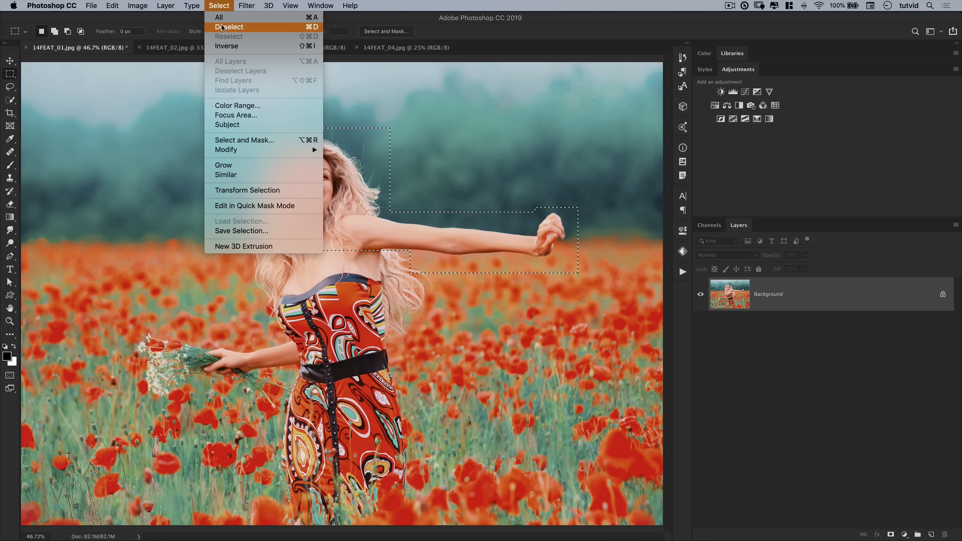
mouse_move(314, 26)
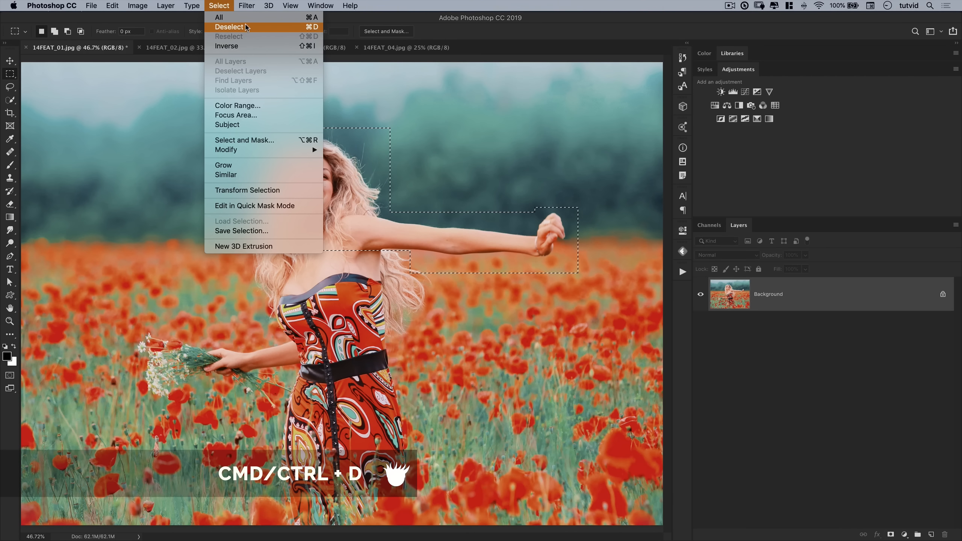
click(230, 26)
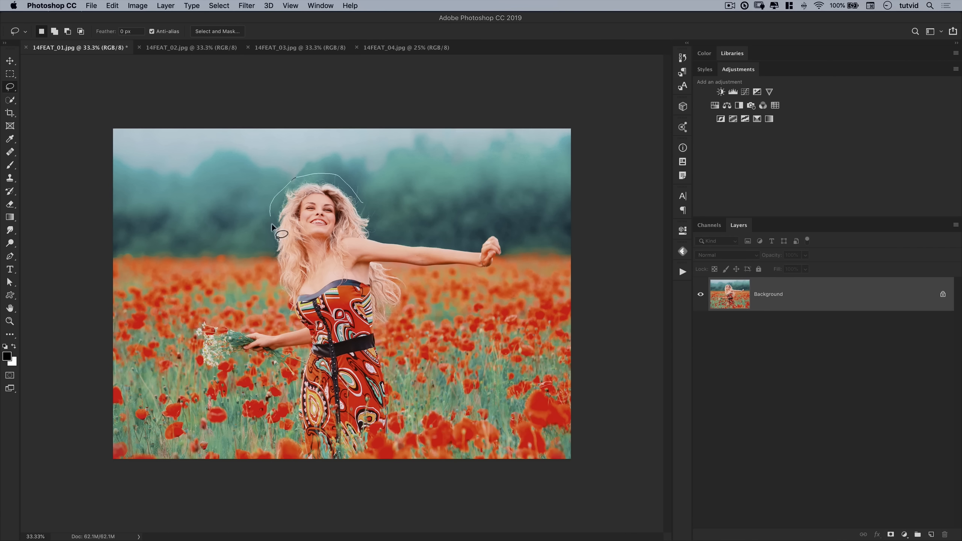
drag(279, 237, 211, 374)
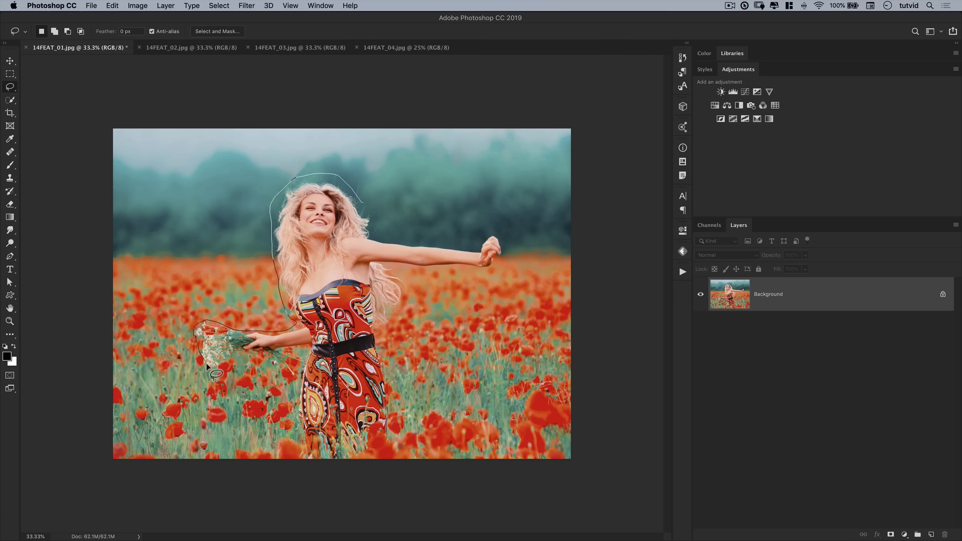
drag(209, 374, 401, 324)
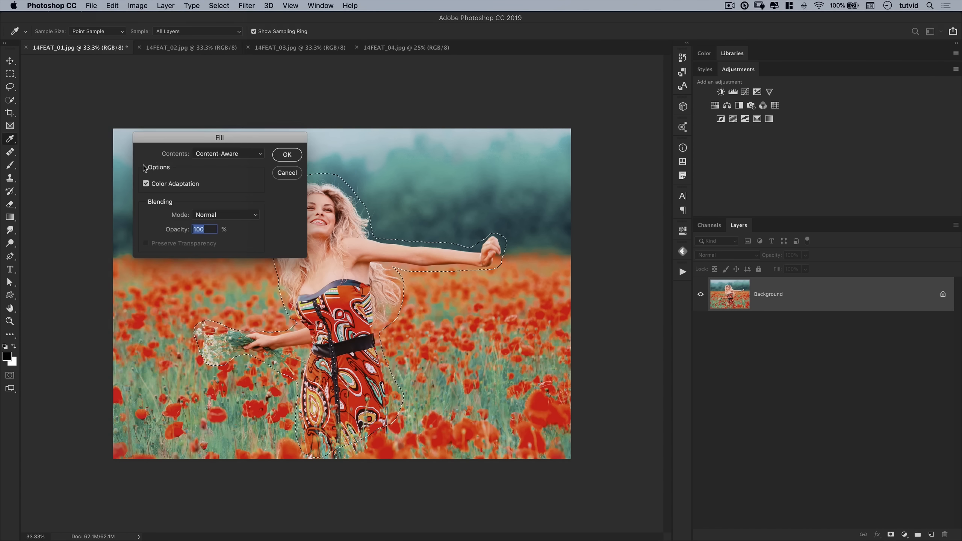
click(228, 153)
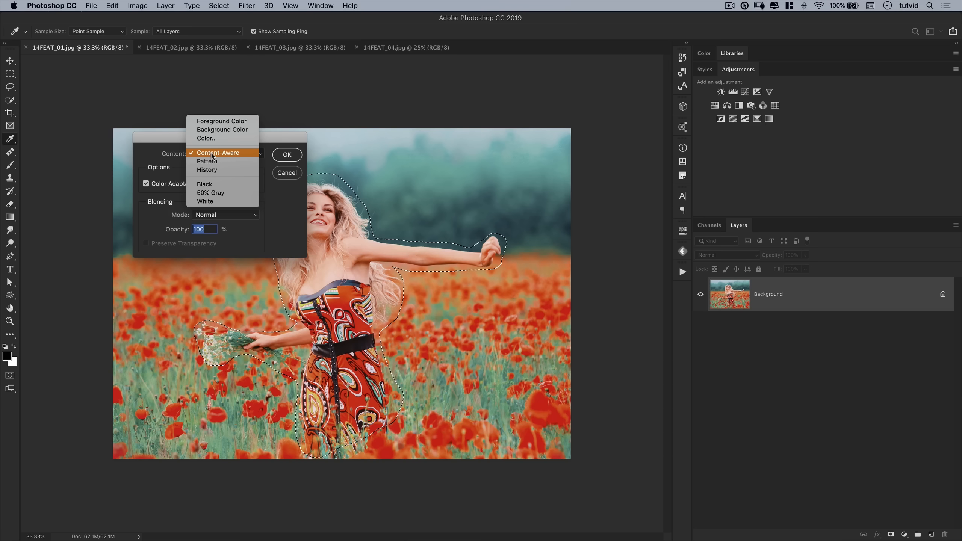
click(227, 153)
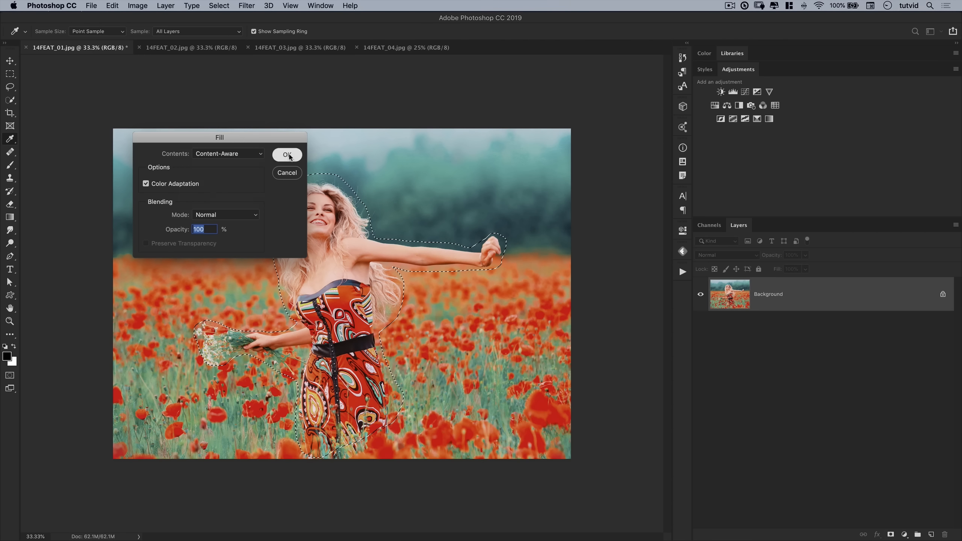
click(286, 154)
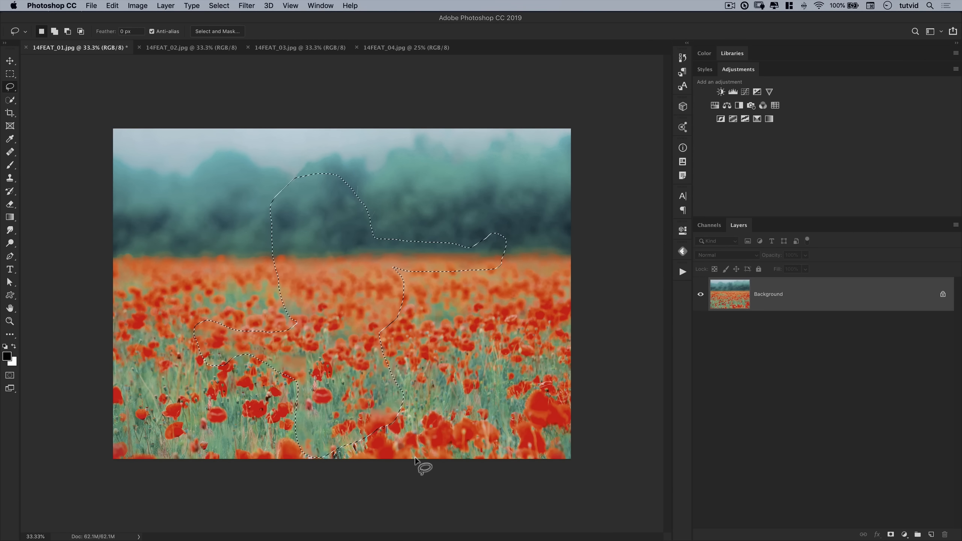
click(10, 60)
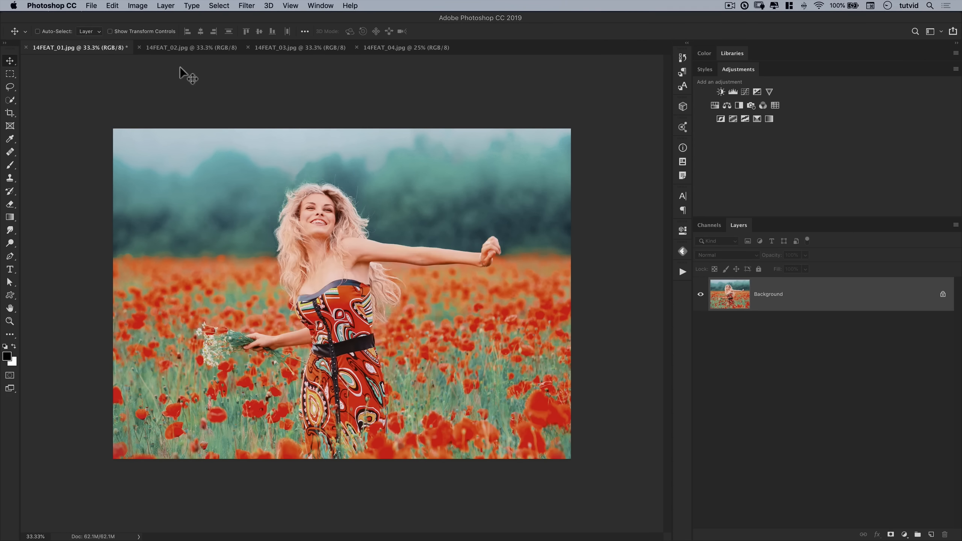
Switch to the 14FEAT_02 portrait and run Select Subject with the Quick Selection tool.
click(191, 47)
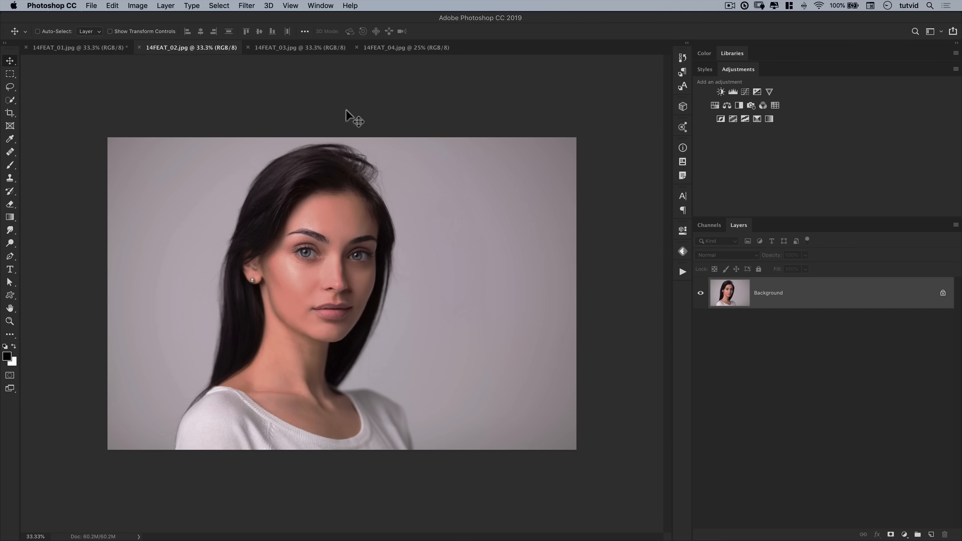
click(9, 101)
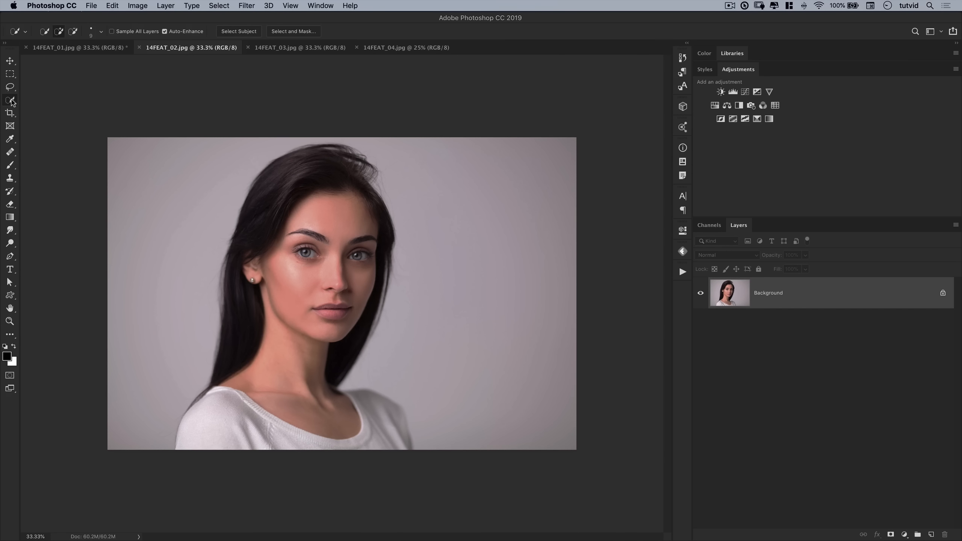
mouse_move(239, 31)
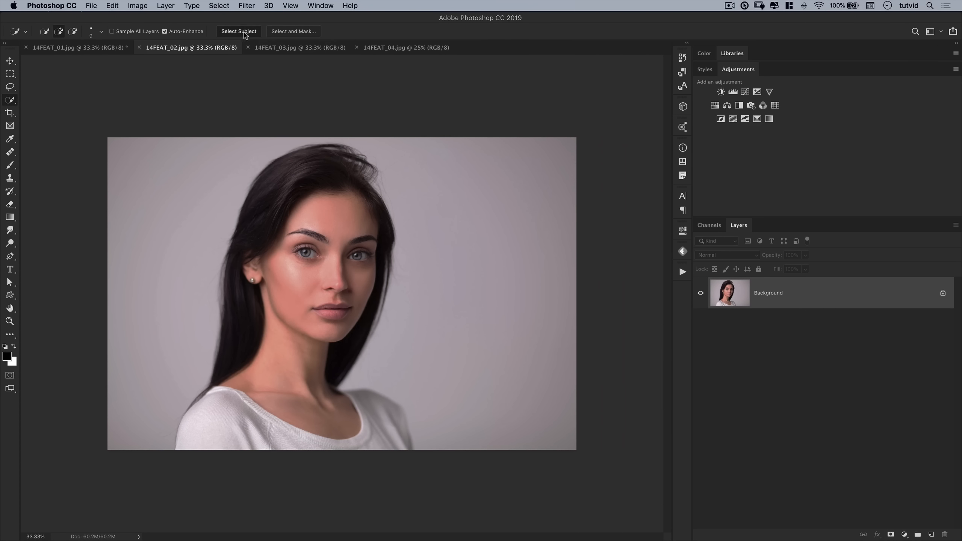
click(238, 31)
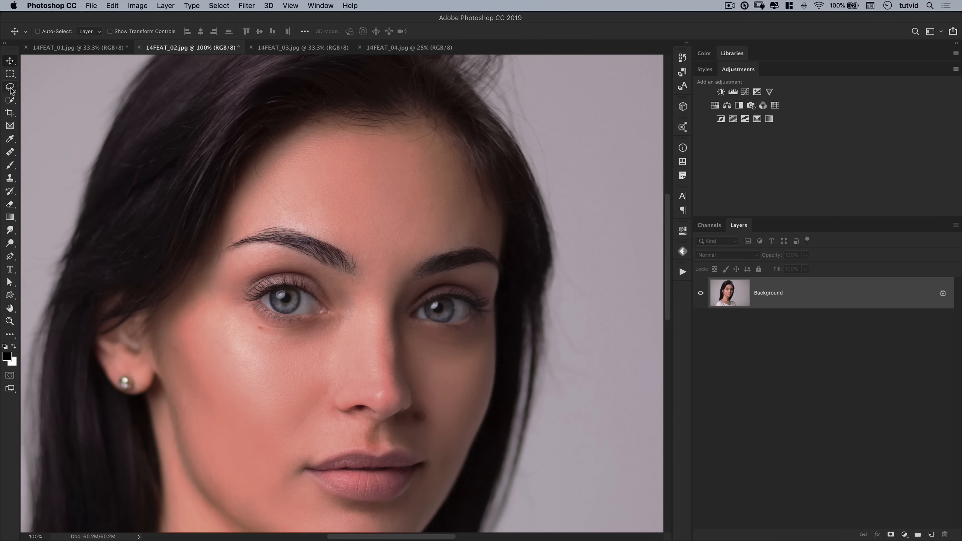
Lasso around the left eye and feather the selection by 30 pixels.
click(218, 5)
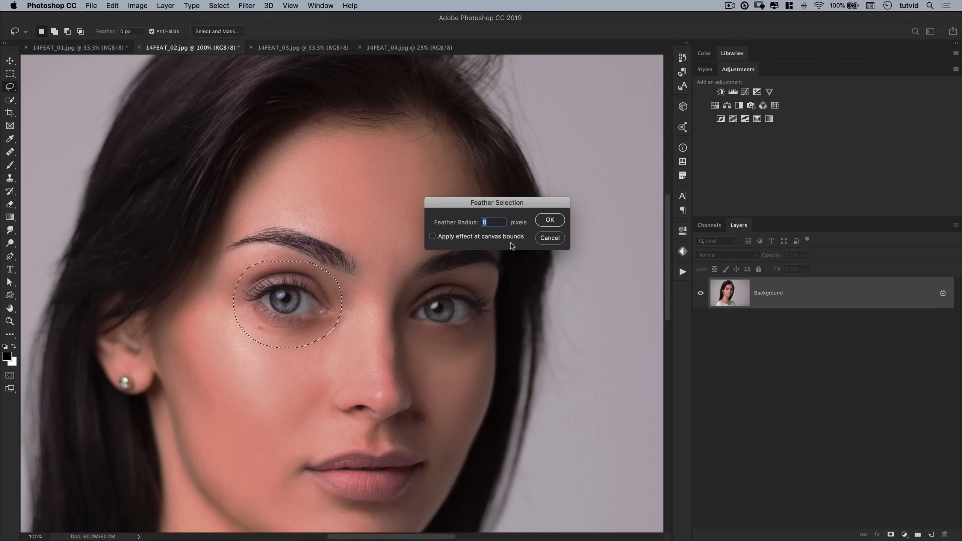
text(30)
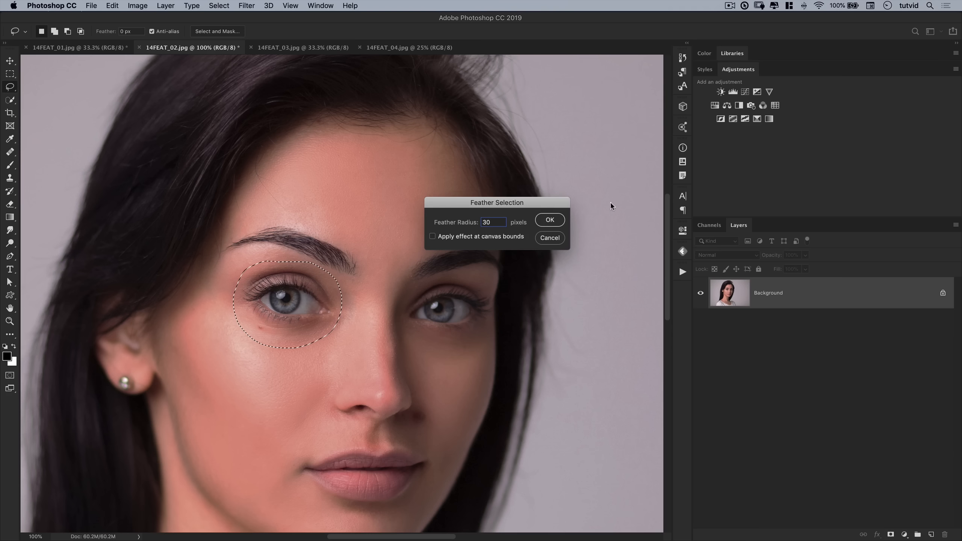
click(549, 219)
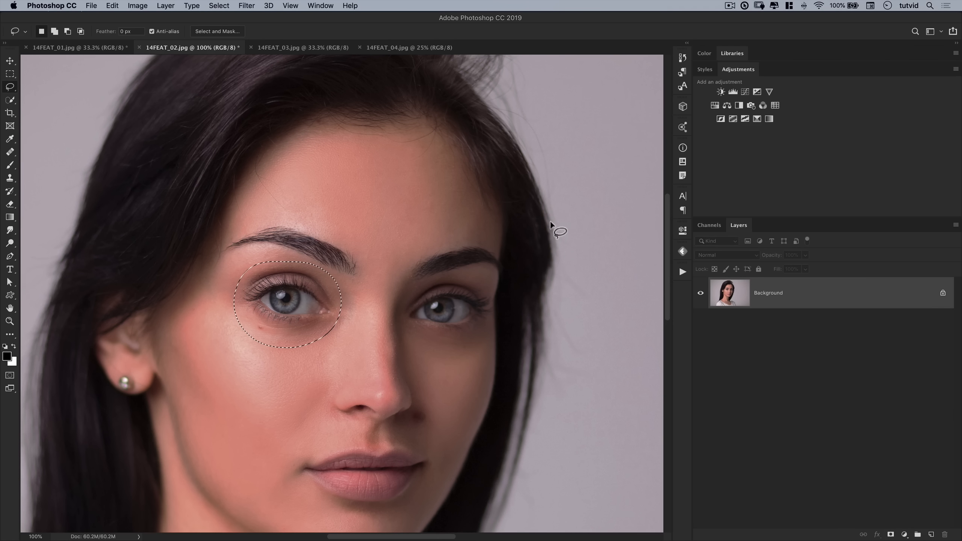
mouse_move(398, 313)
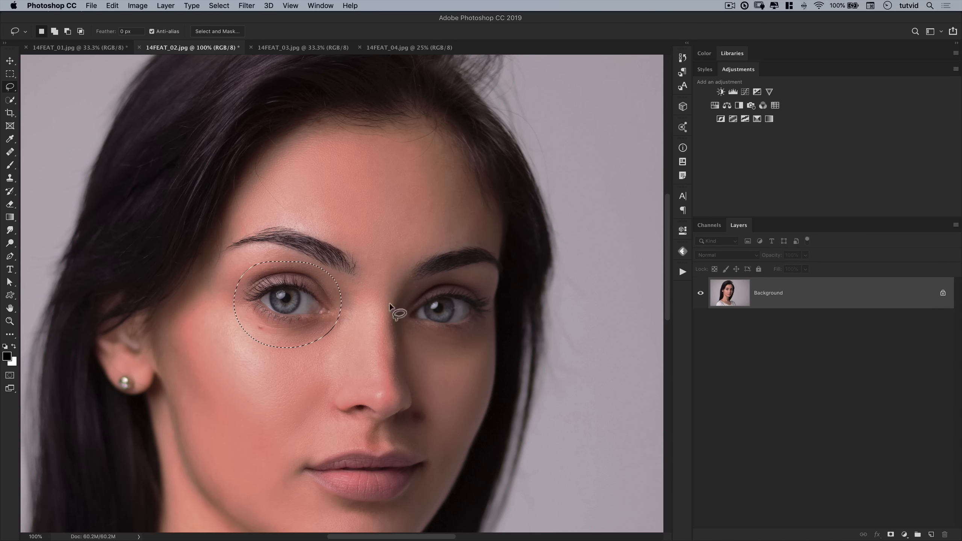
click(165, 6)
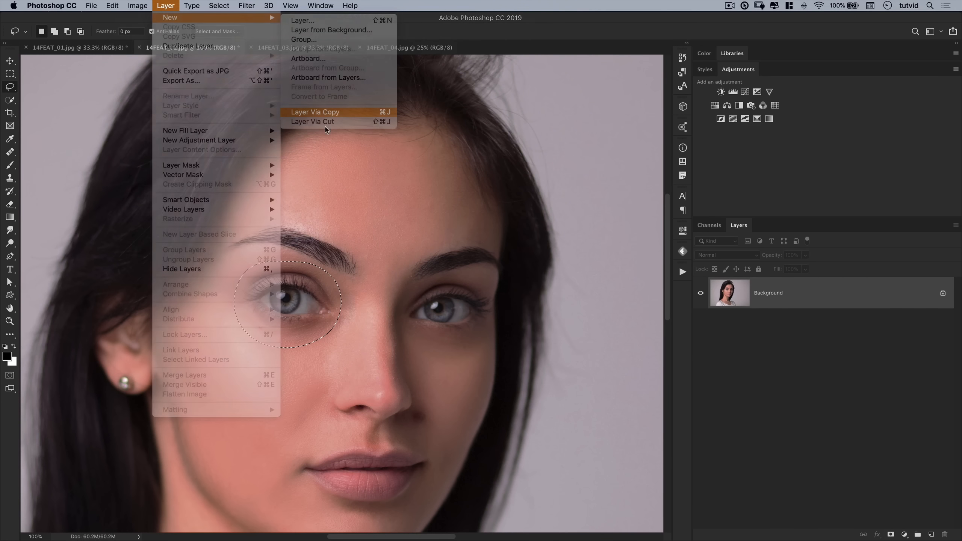
Copy the selected eye to a new layer and drag it up onto the forehead.
click(315, 112)
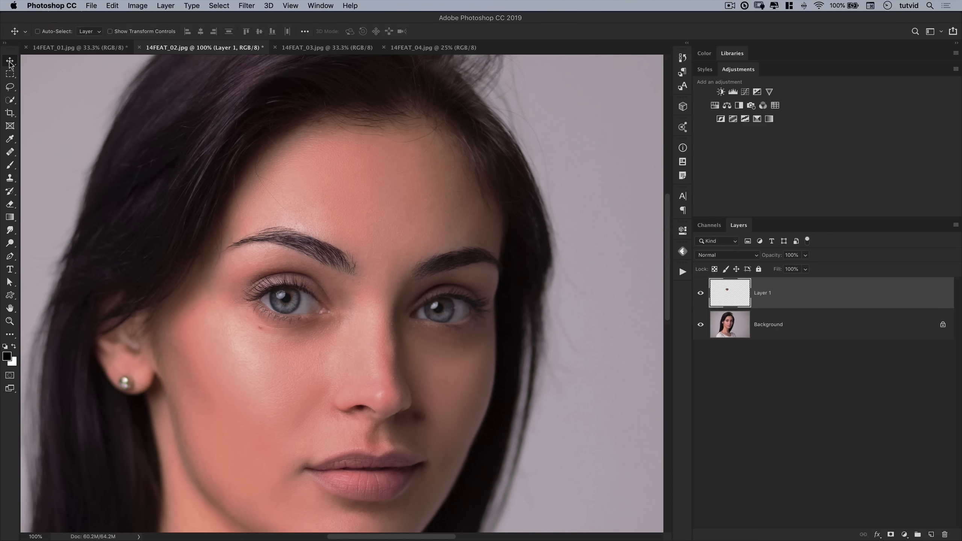
drag(279, 291, 353, 239)
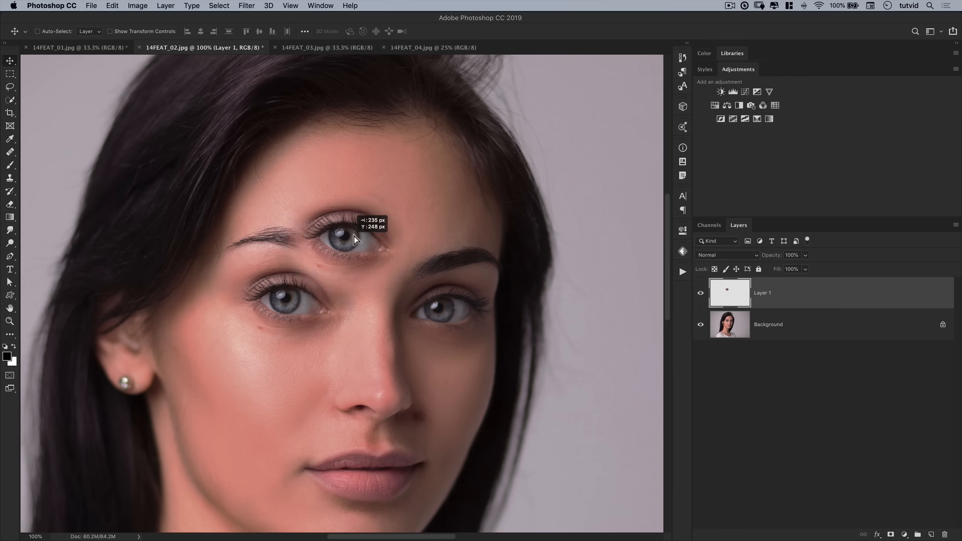
drag(352, 239, 374, 190)
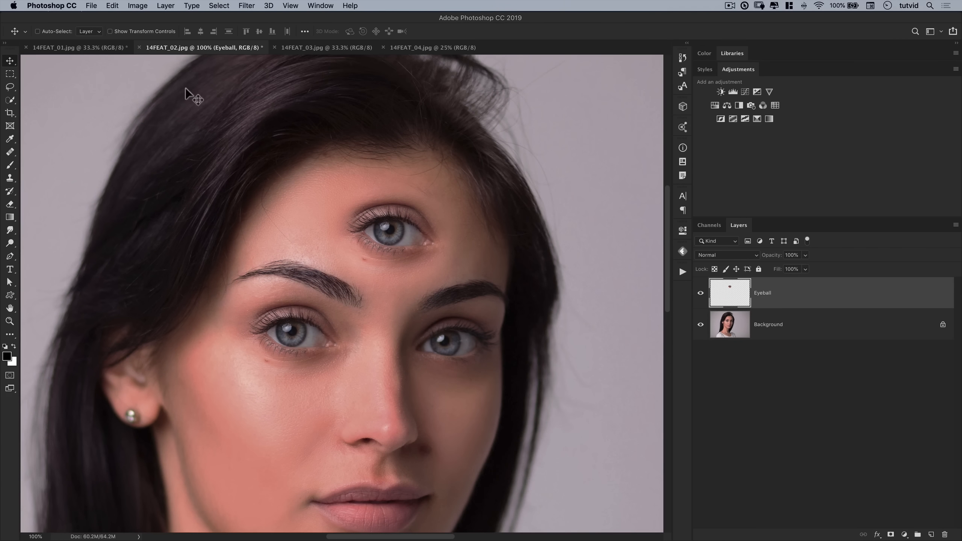
Undo the eye copy and rename, and show the History panel to step back.
click(111, 6)
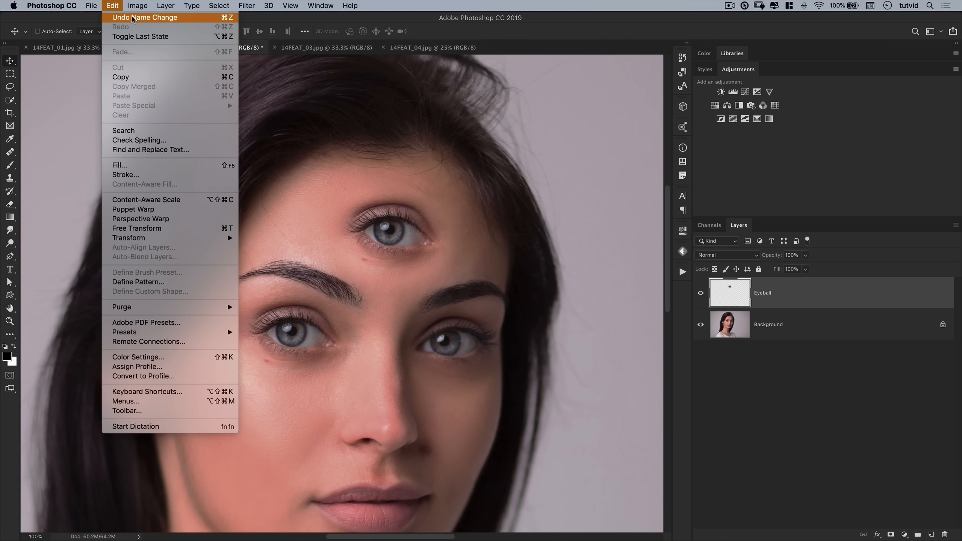
mouse_move(197, 20)
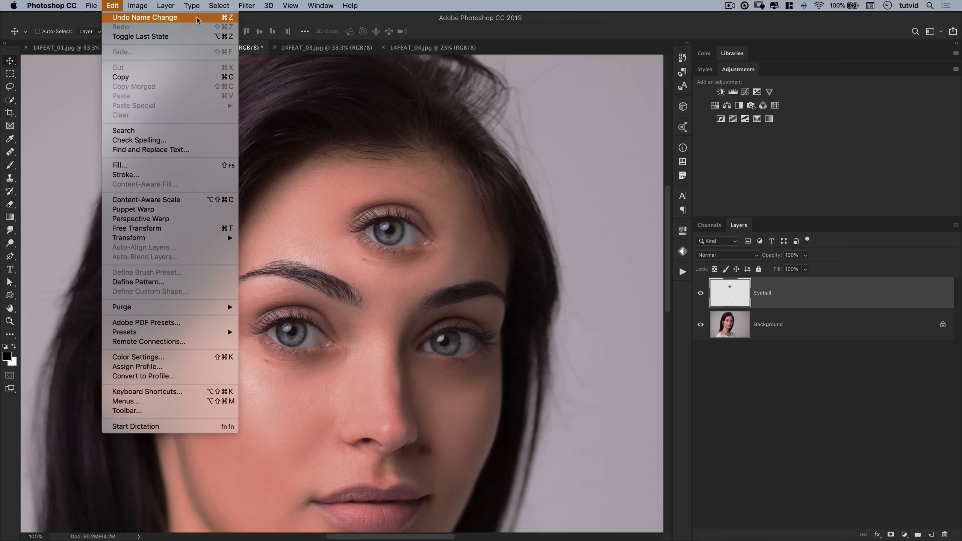
key(cmd+z)
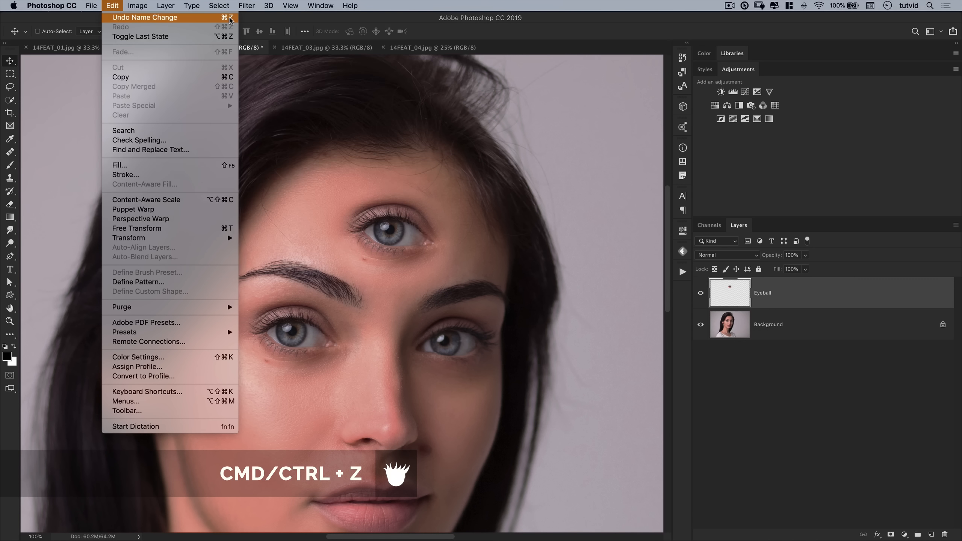
click(320, 6)
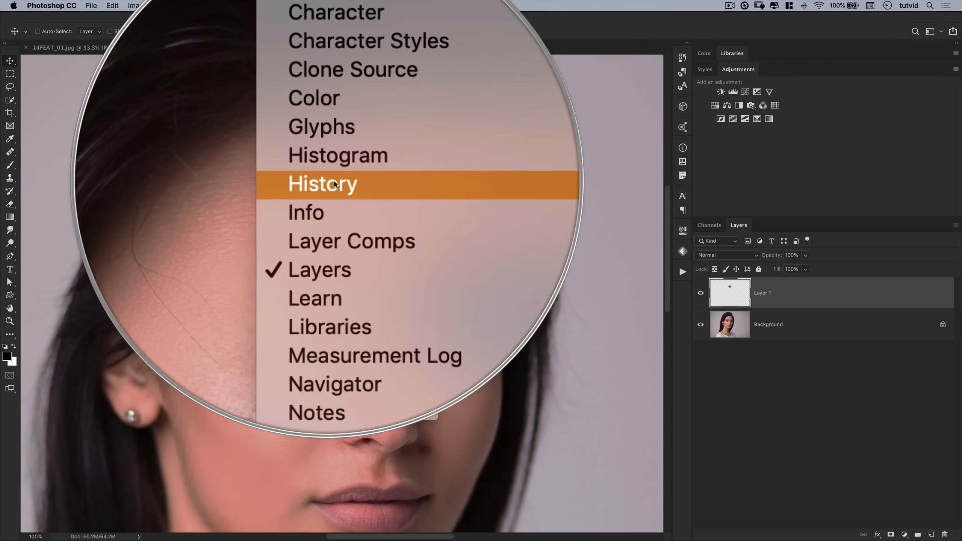
click(323, 183)
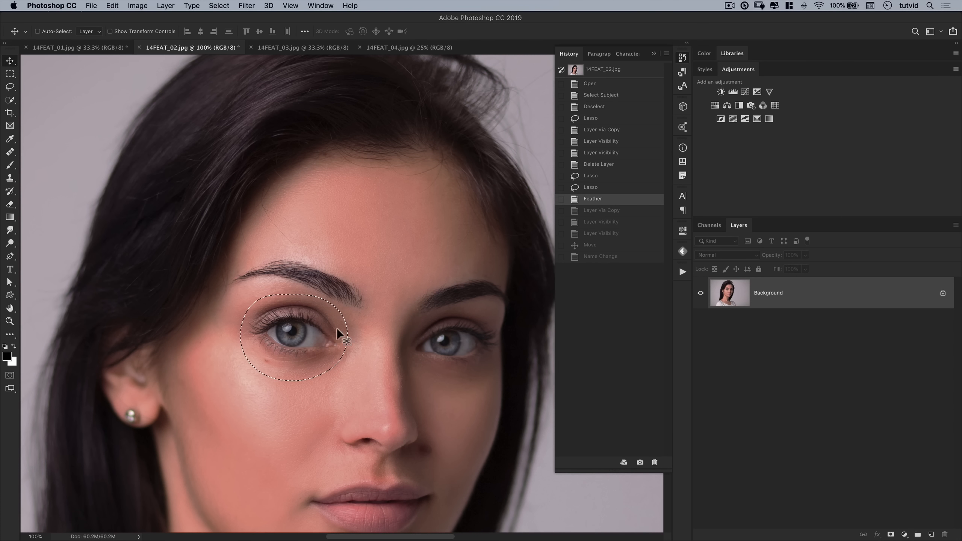
click(9, 178)
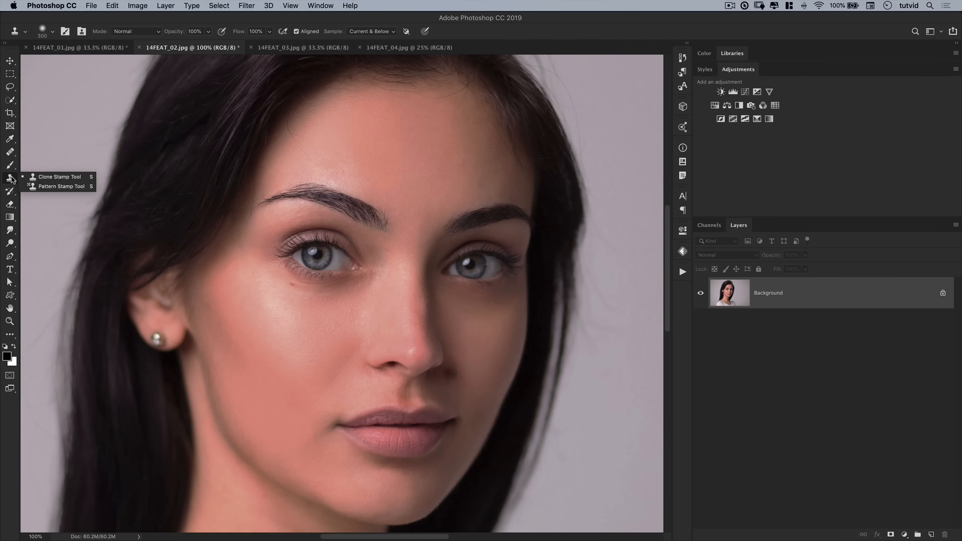
Try the Clone Stamp tool, then switch to the Spot Healing Brush for facial blemishes.
click(55, 31)
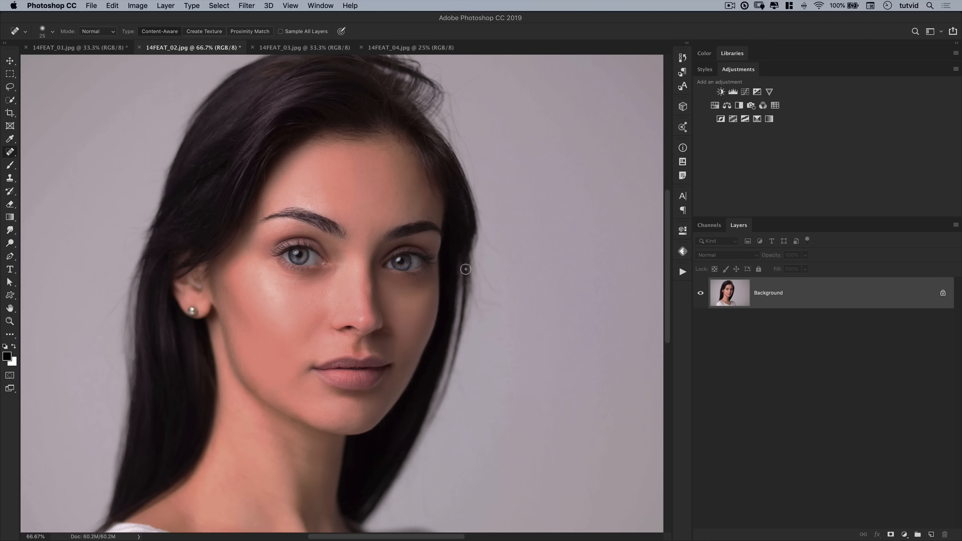
click(11, 61)
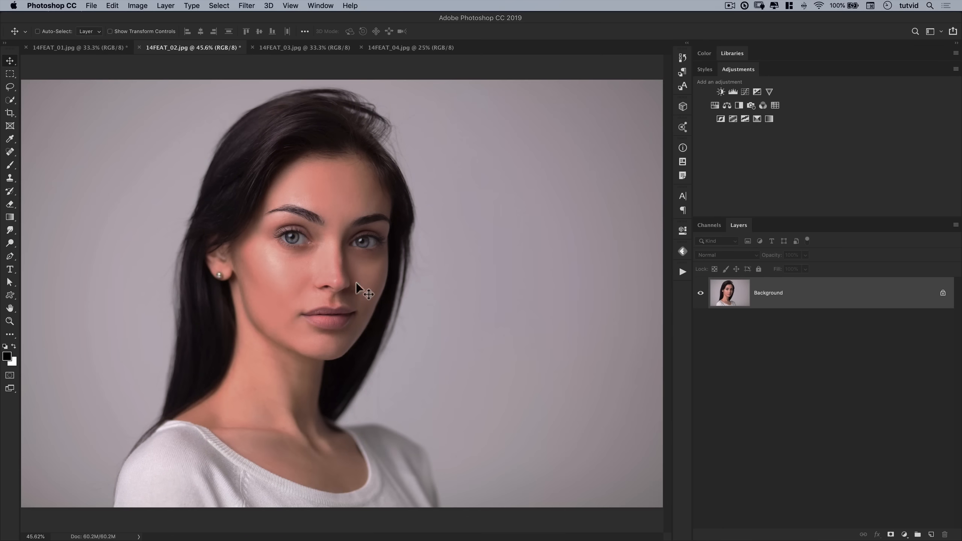
mouse_move(177, 77)
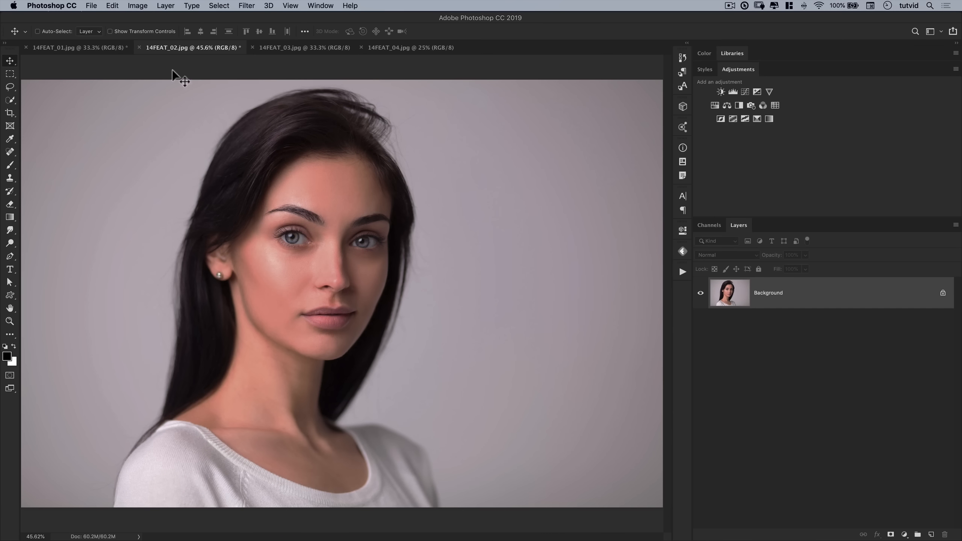
Apply Brightness/Contrast with brightness about 30 and contrast about 28 to the portrait.
click(138, 5)
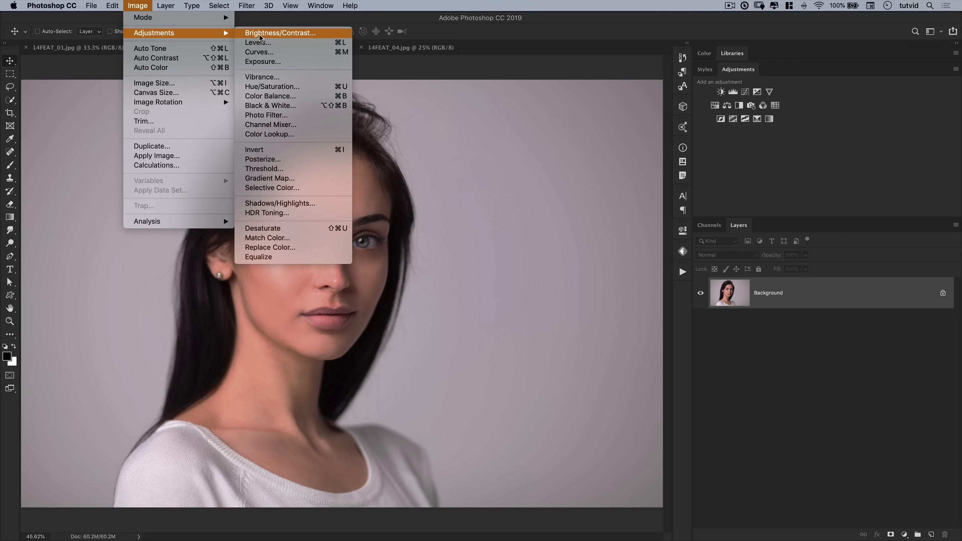
click(279, 32)
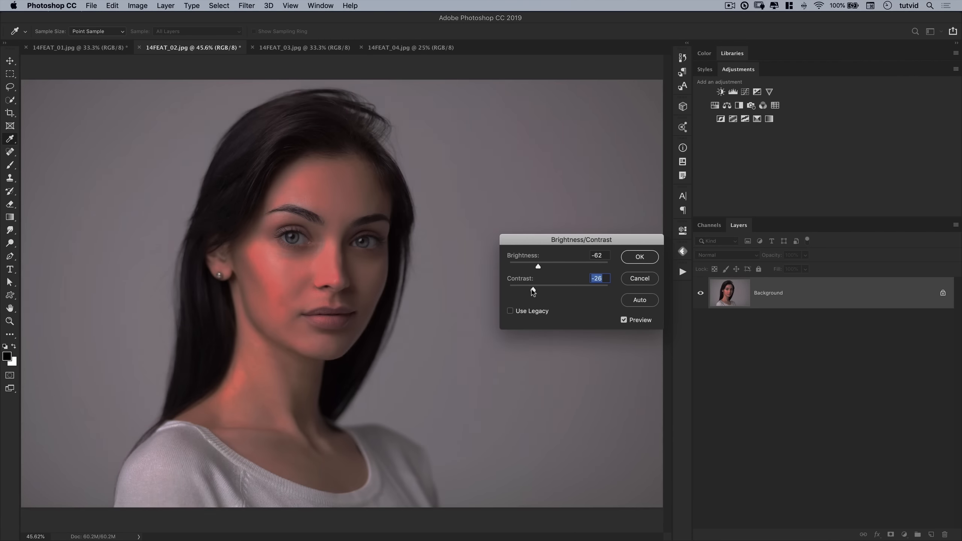
drag(537, 266, 568, 266)
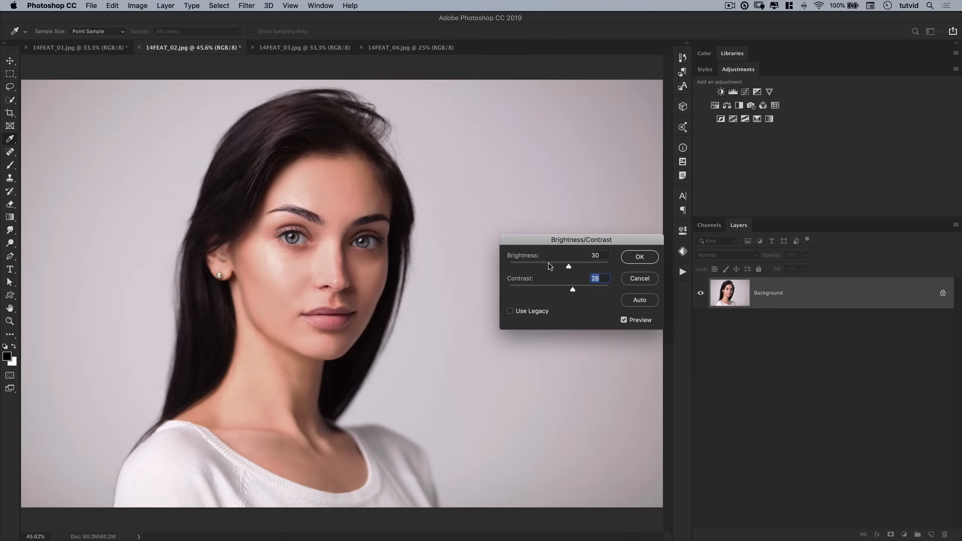
click(137, 6)
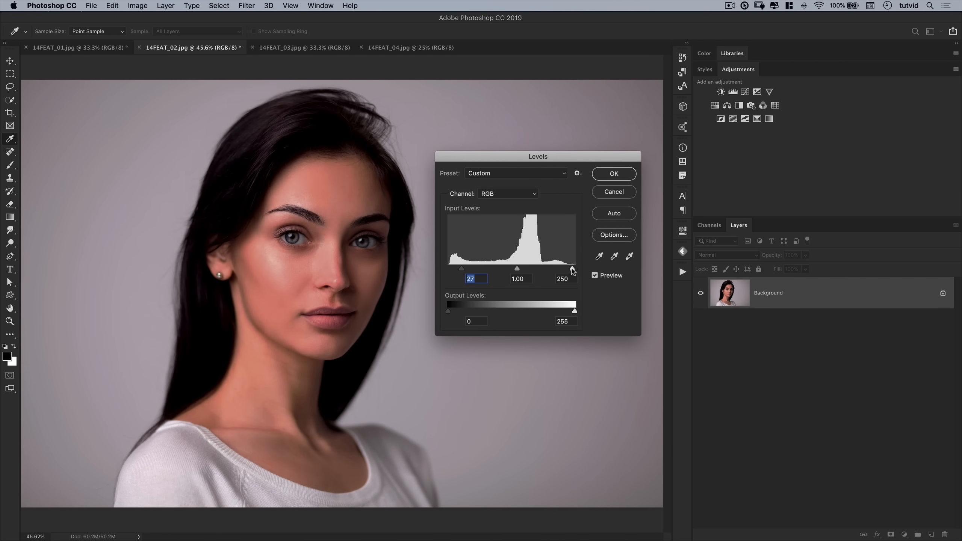
Apply Levels with input points 27/220 and output range 23–235 to the portrait.
drag(571, 269, 557, 269)
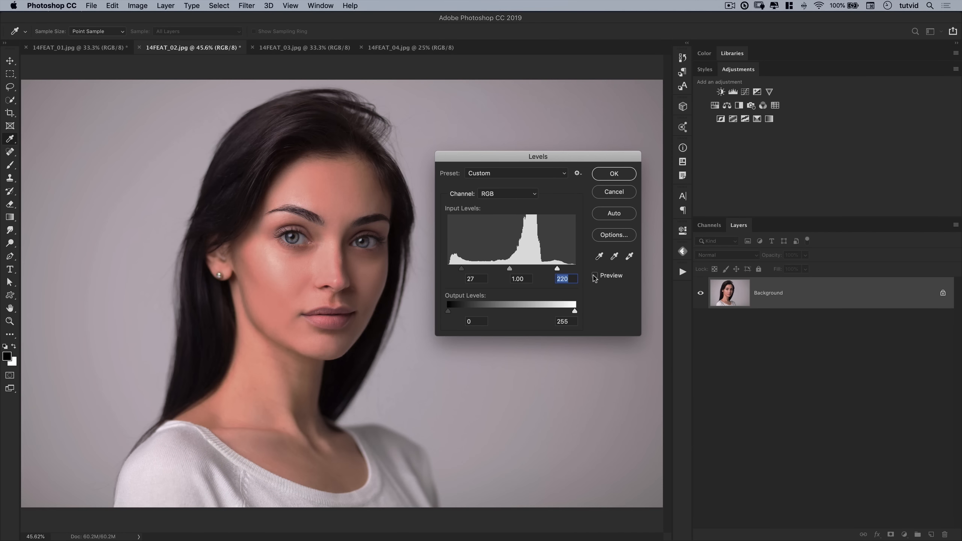
drag(509, 268, 520, 269)
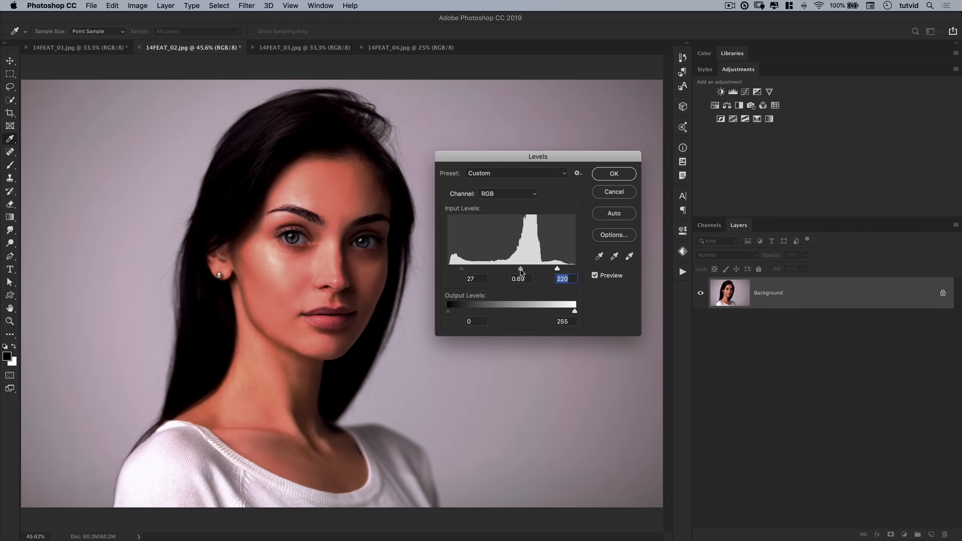
drag(520, 269, 509, 269)
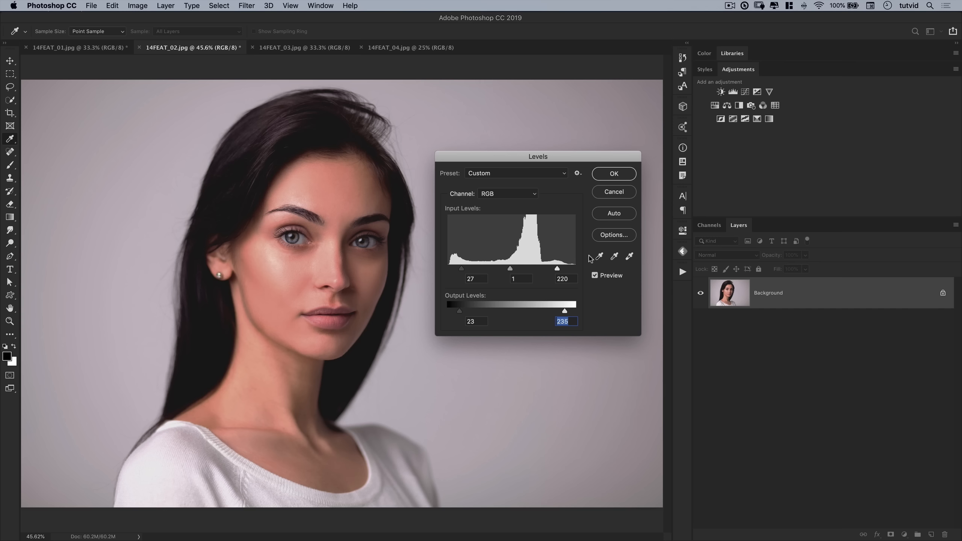
click(613, 174)
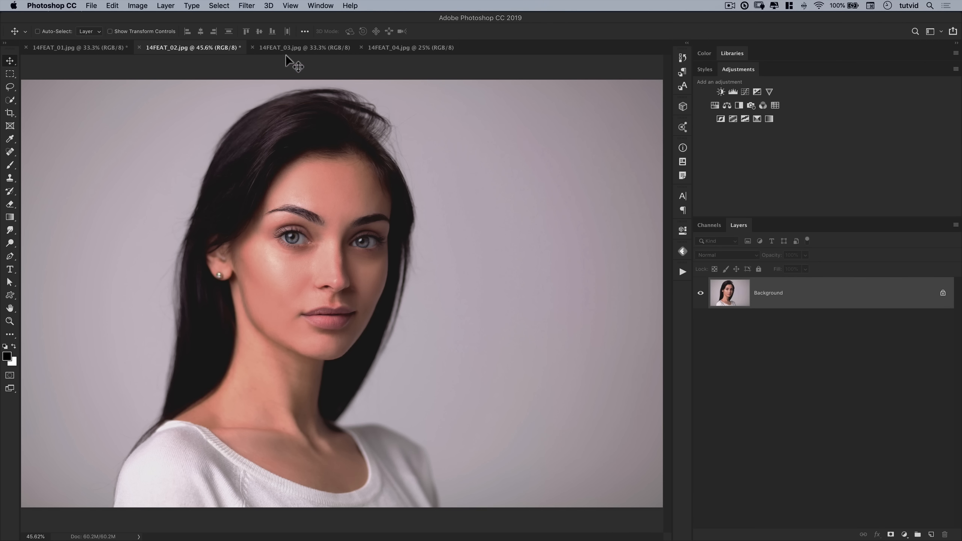
Switch to the 14FEAT_03 yellow car photo and close Levels without applying it.
click(303, 48)
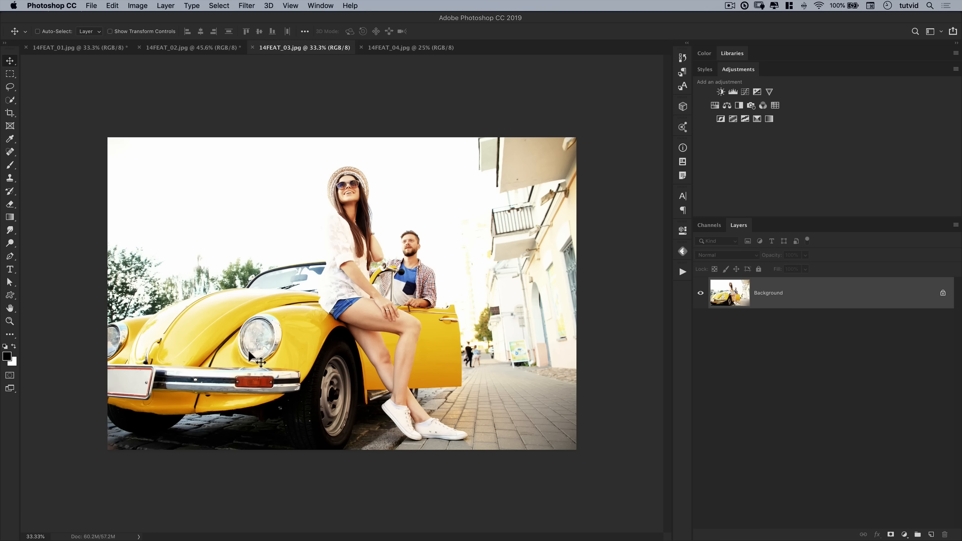
click(138, 5)
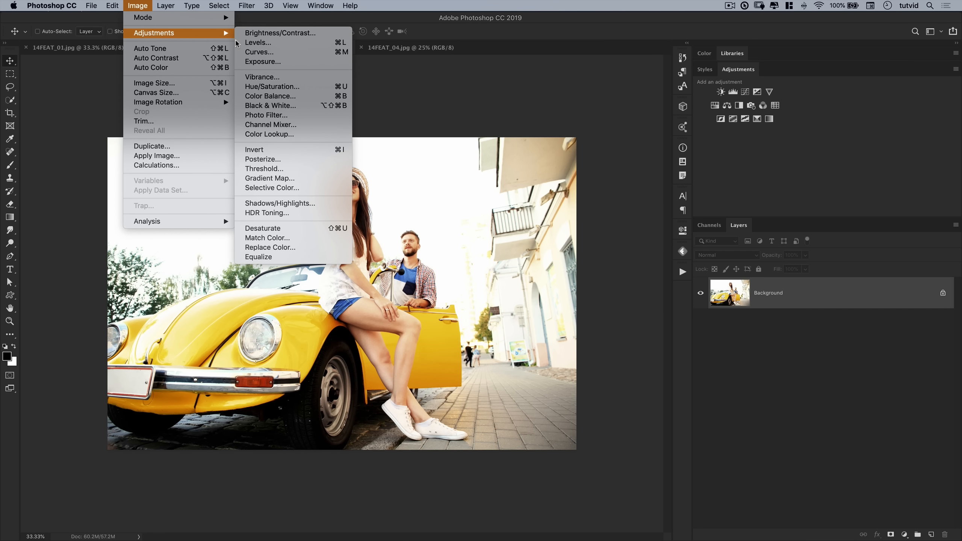
click(258, 43)
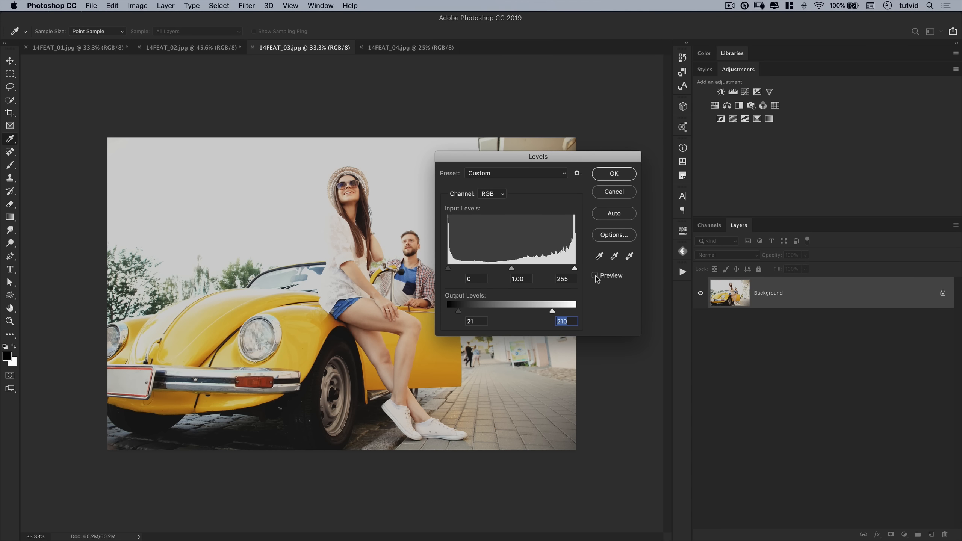
drag(538, 157, 722, 200)
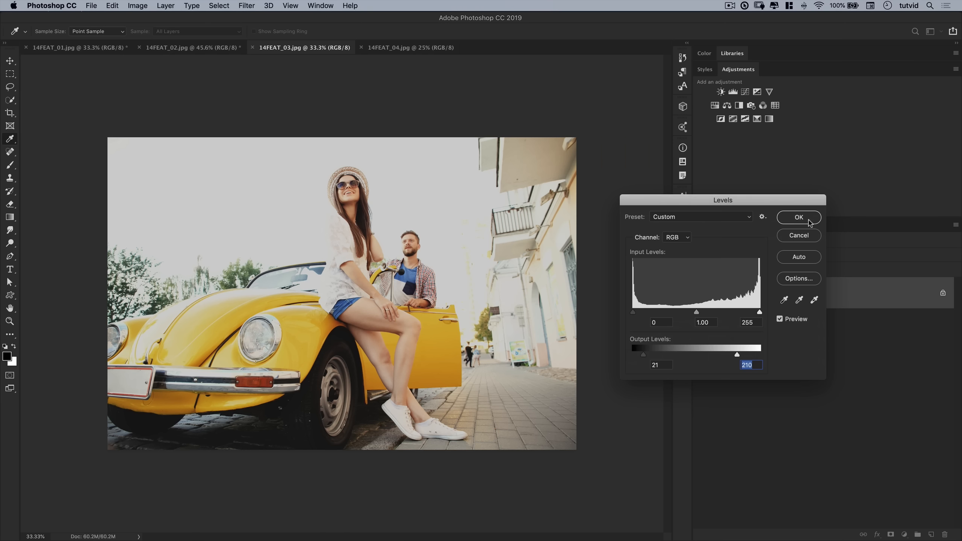
click(798, 218)
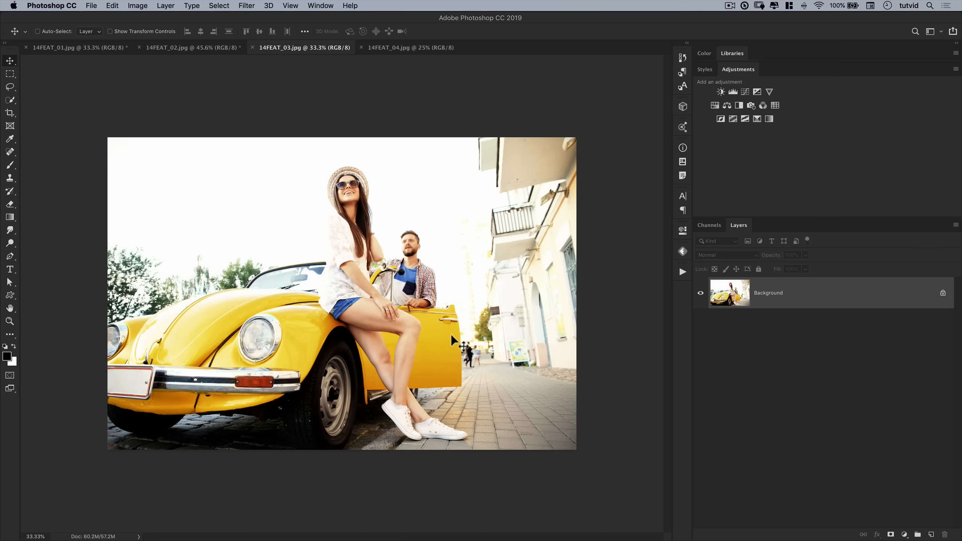
mouse_move(291, 90)
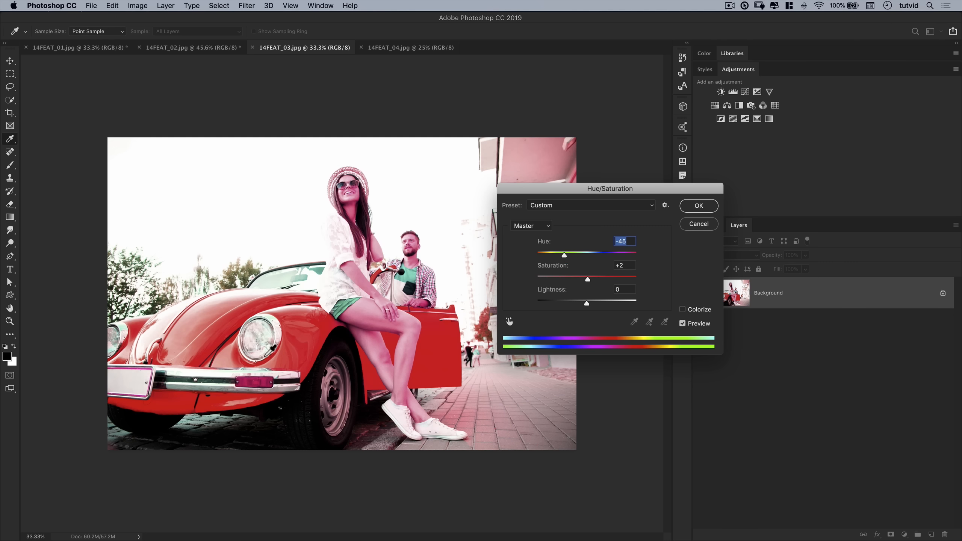
Try shifting the master hue to cyan, then reset the Hue/Saturation values.
drag(564, 255, 629, 255)
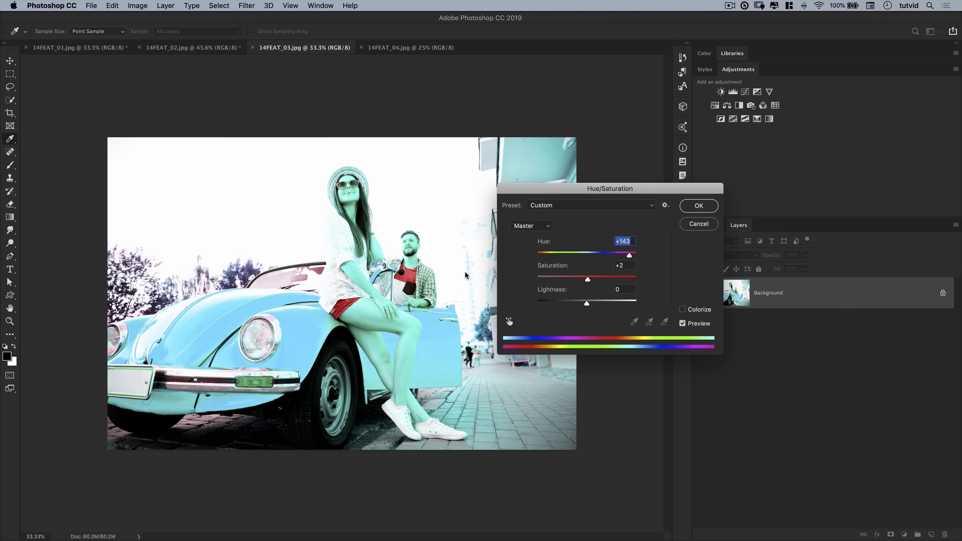
key(alt)
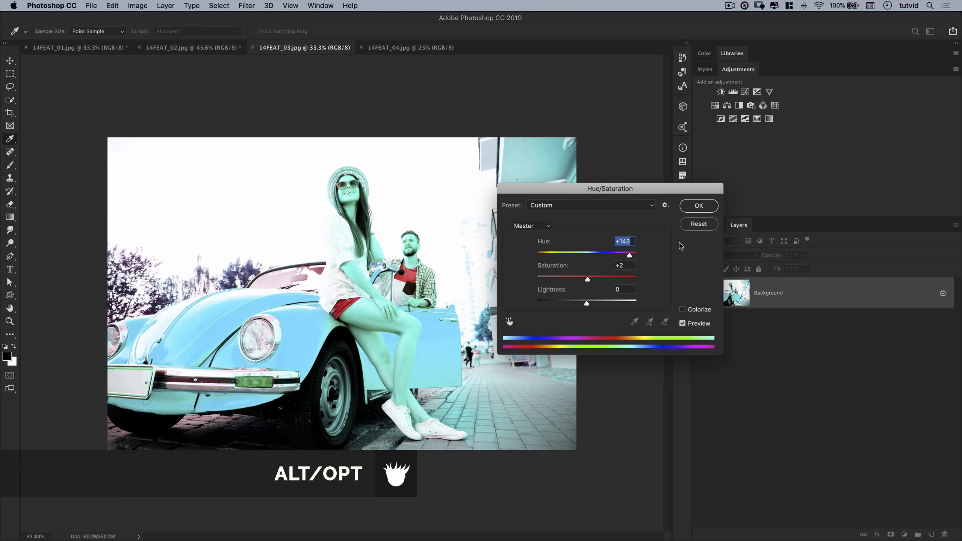
mouse_move(702, 227)
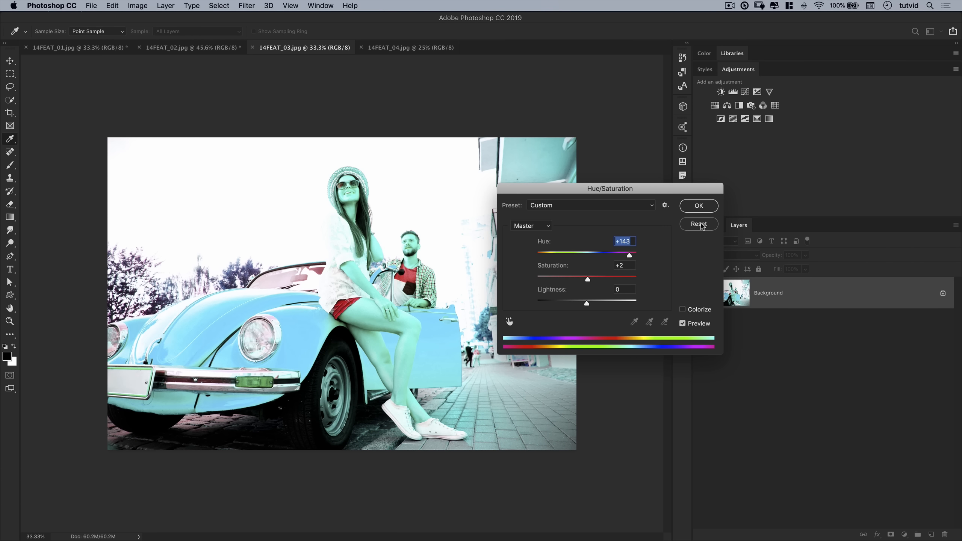
click(698, 223)
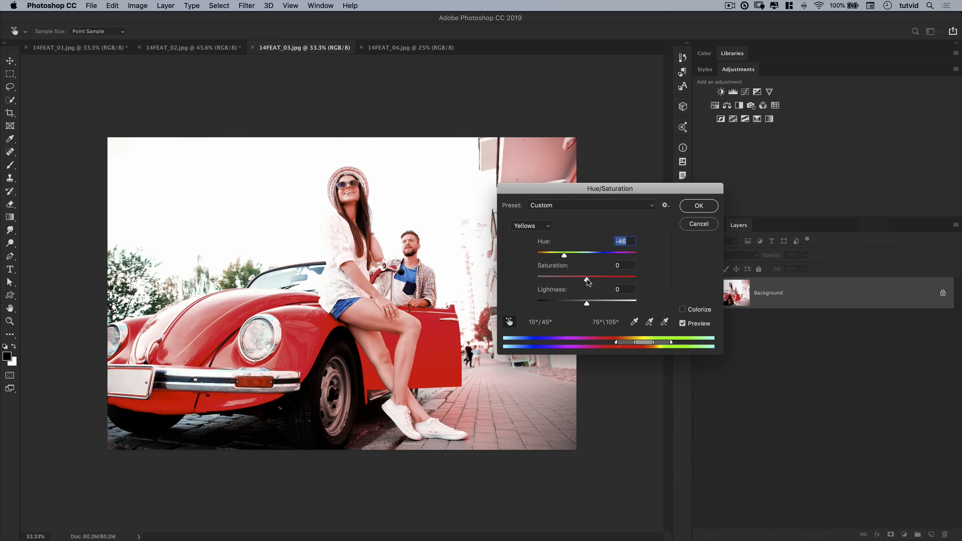
Set the Yellows to hue −46, saturation +26, lightness −34 and apply.
drag(586, 278, 573, 278)
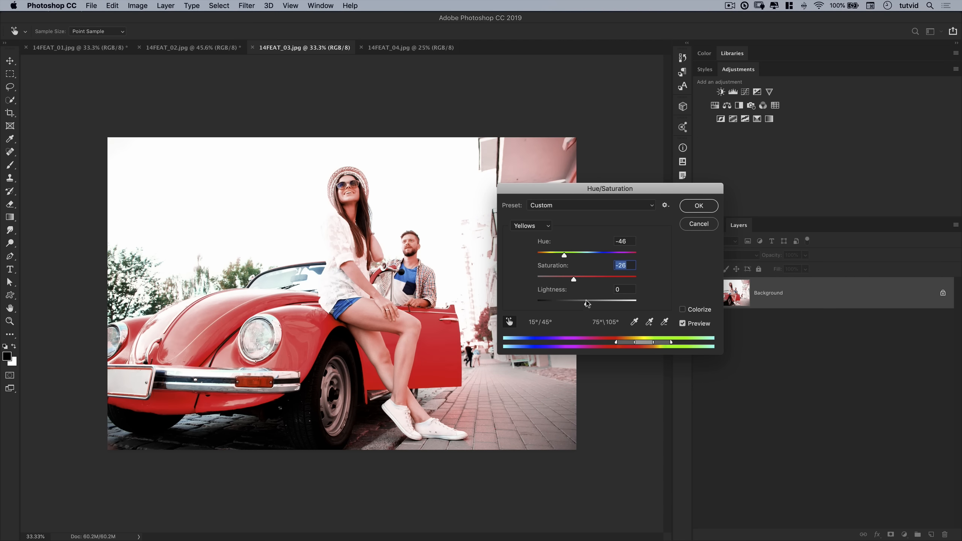
drag(573, 278, 619, 278)
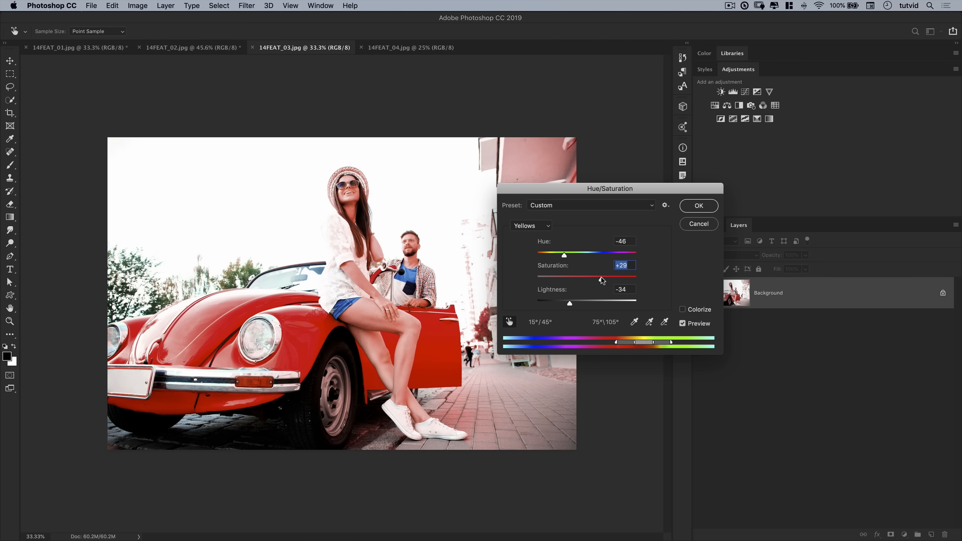
drag(600, 278, 600, 278)
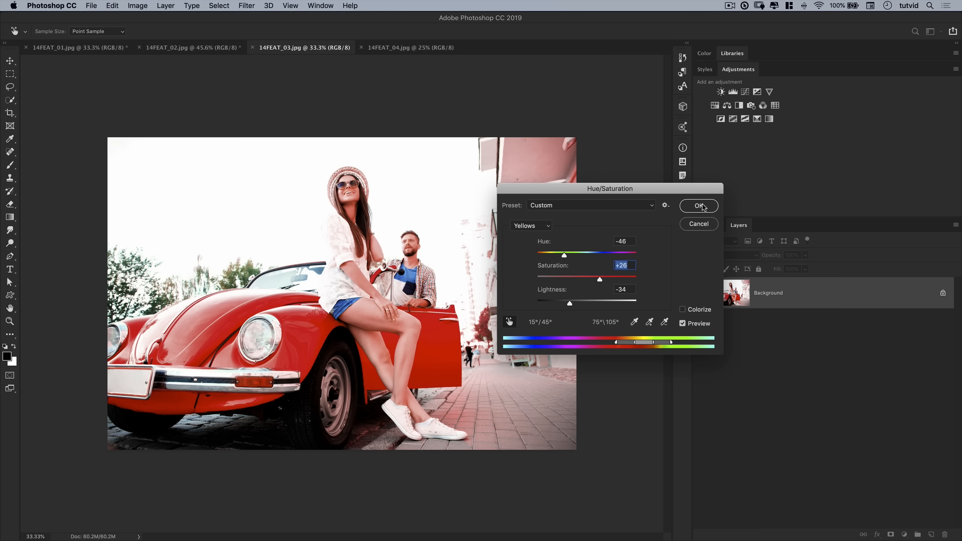
click(698, 206)
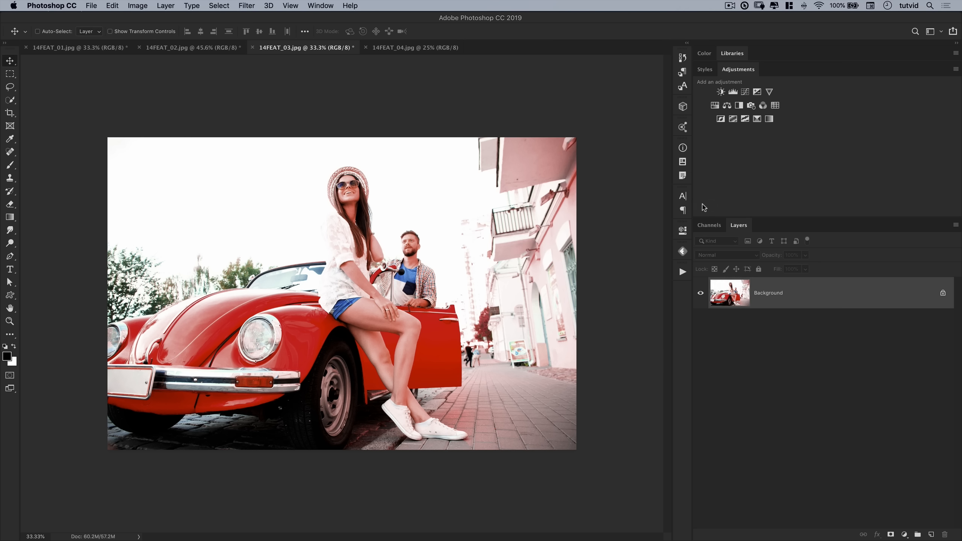
Convert the layer for smart filters and apply a Gaussian Blur smart filter.
click(246, 6)
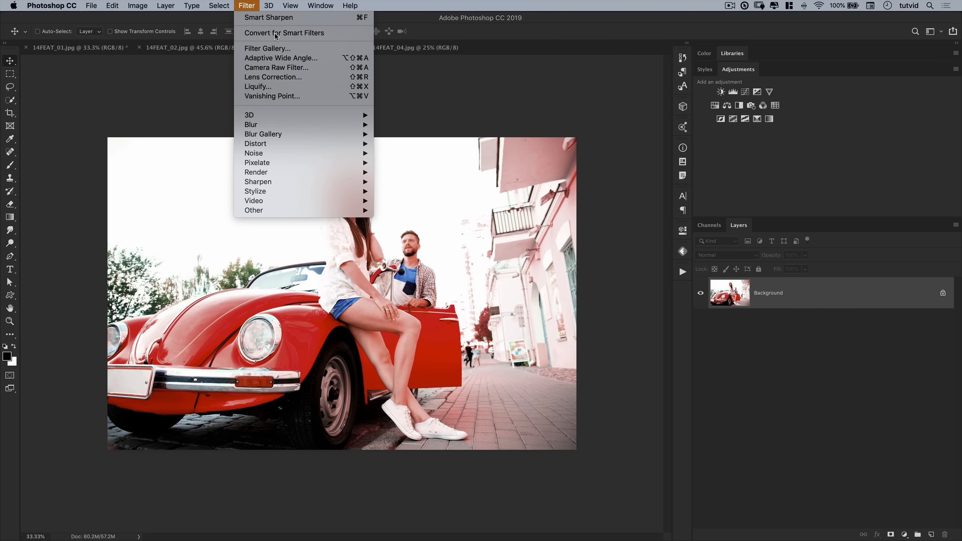
click(304, 48)
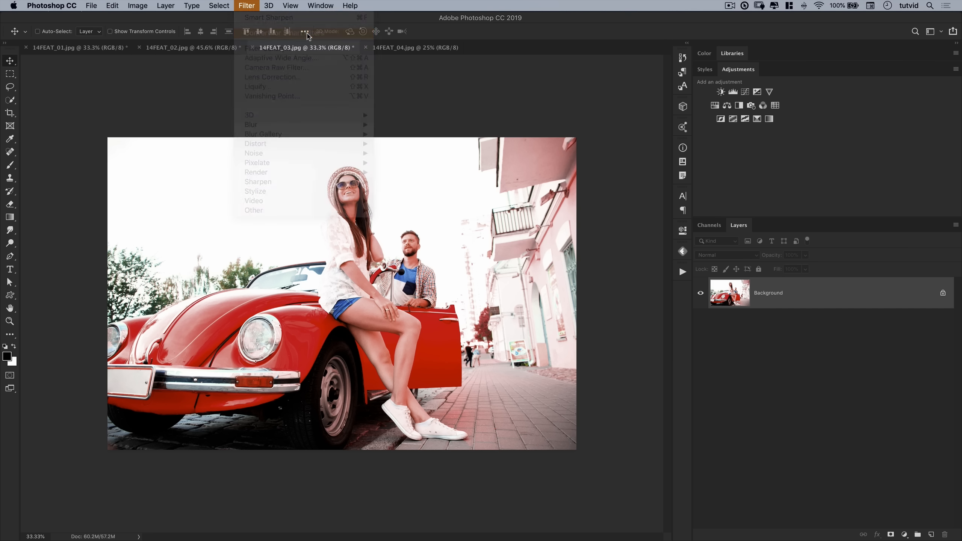
click(286, 33)
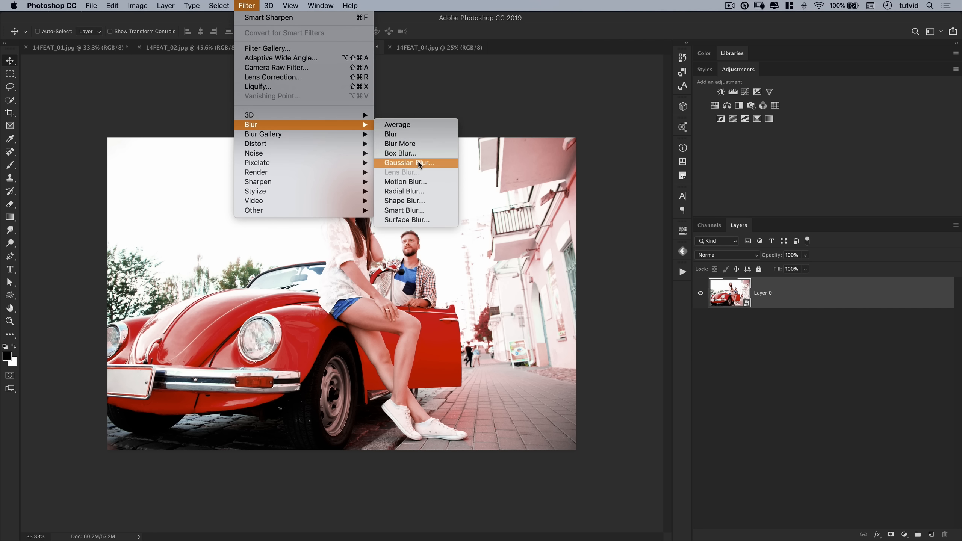
click(409, 163)
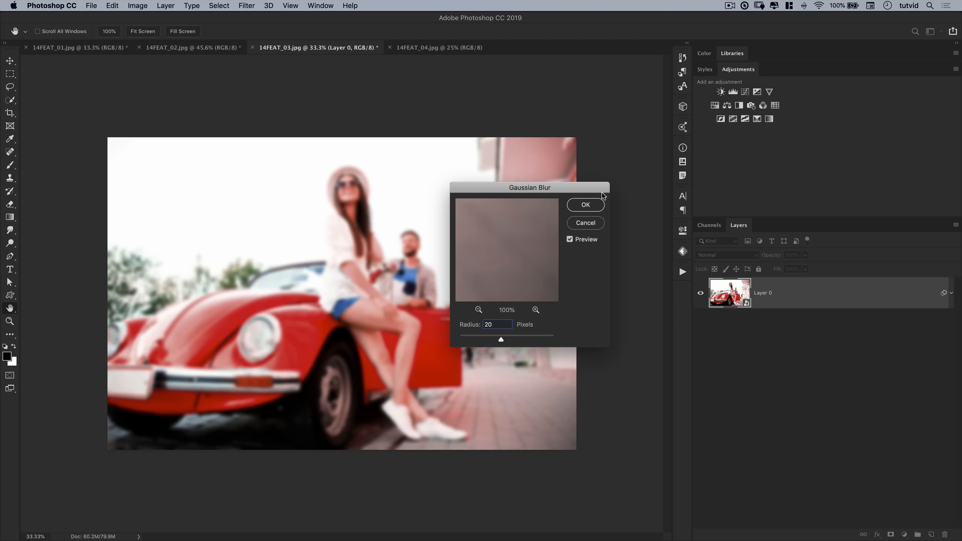
click(584, 204)
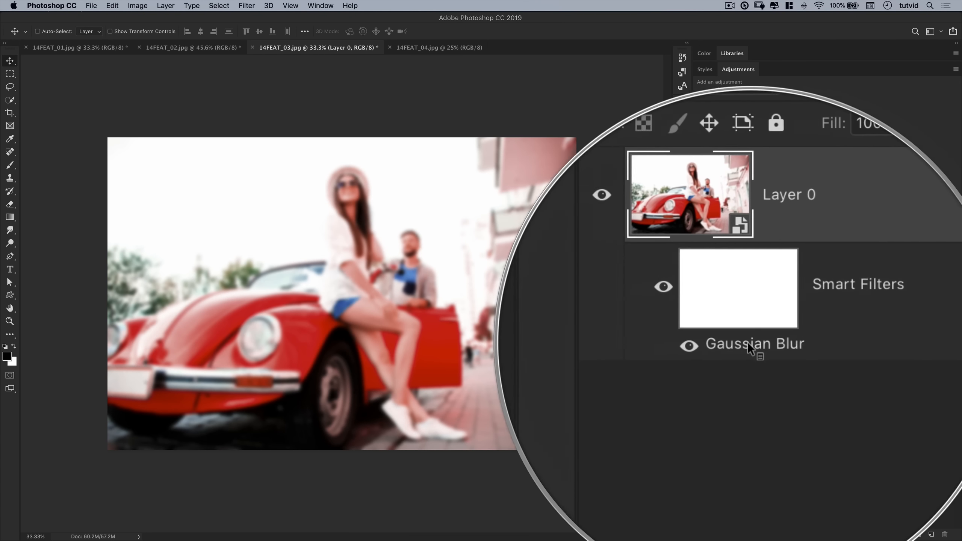
Edit the Gaussian Blur smart filter to a 5-pixel radius.
double_click(754, 344)
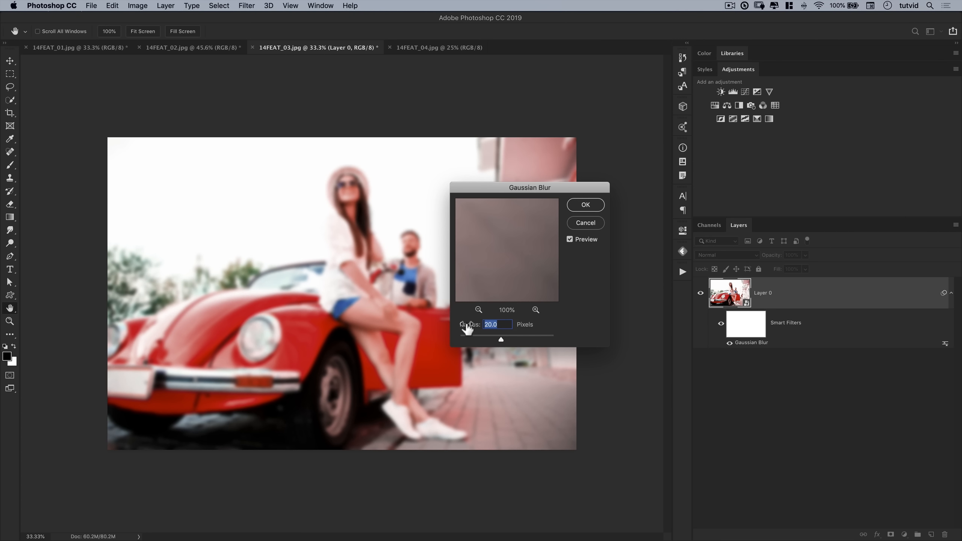
text(5)
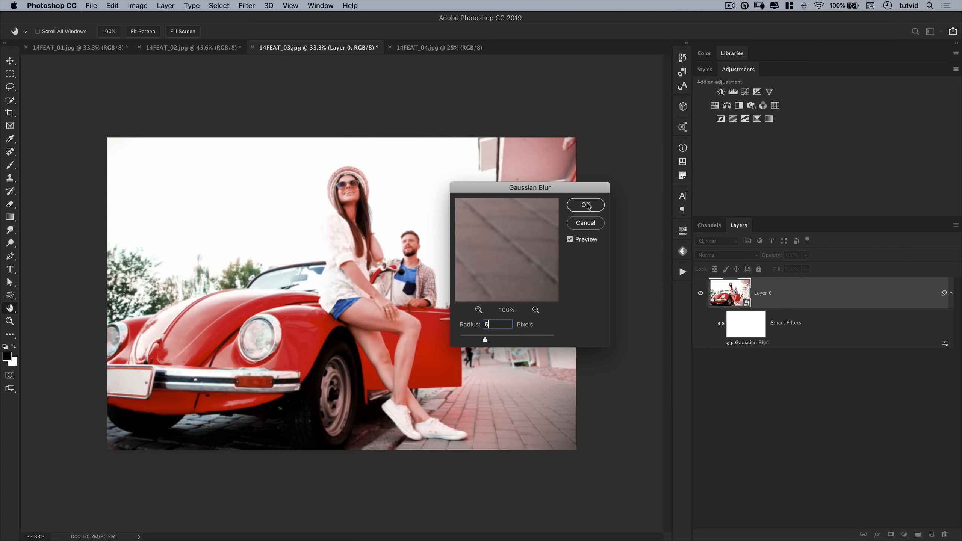
click(585, 205)
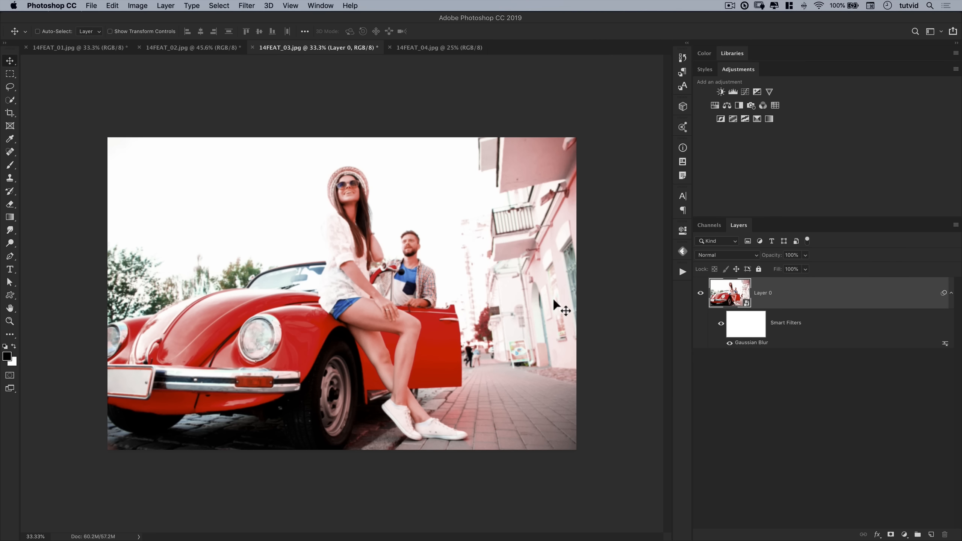
mouse_move(744, 335)
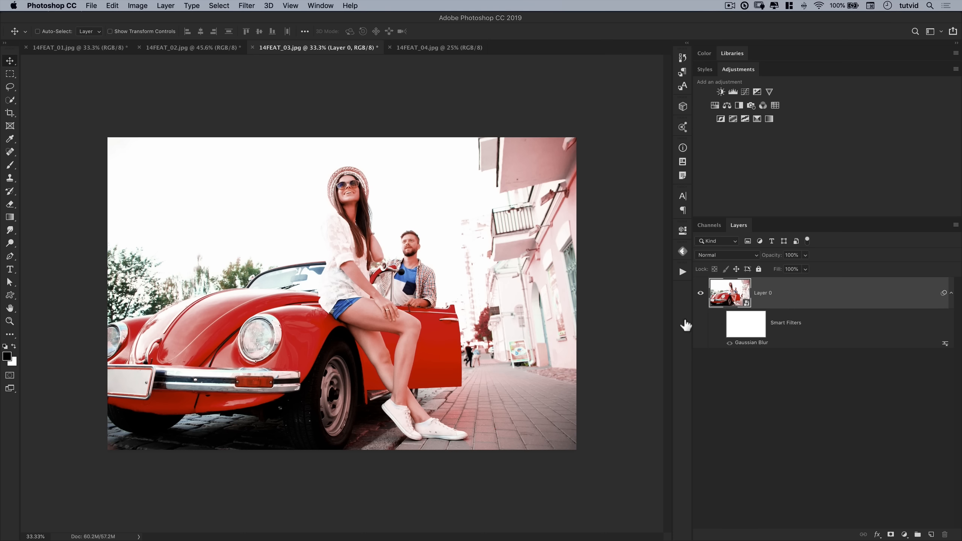
mouse_move(953, 302)
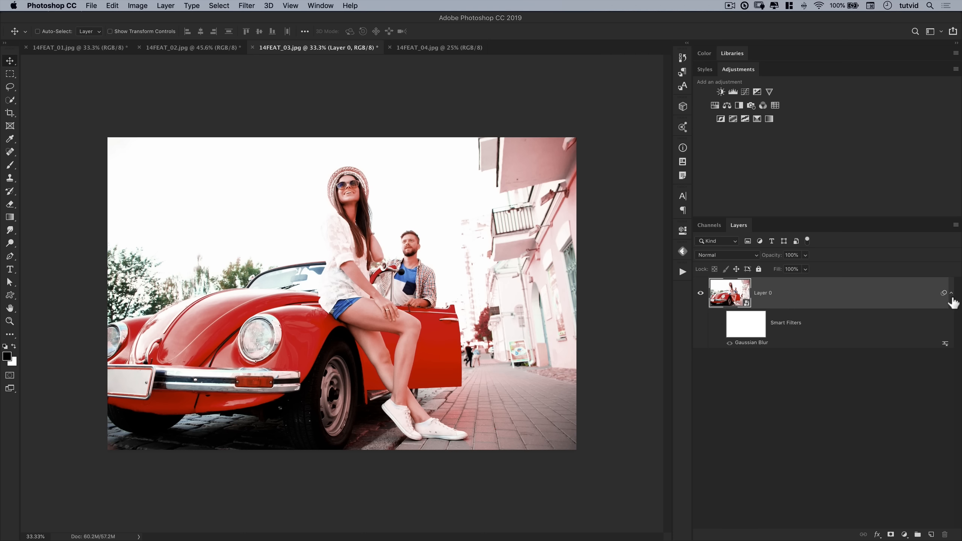
On the 14FEAT_04 sunglasses portrait, apply Smart Sharpen with a higher amount.
click(437, 47)
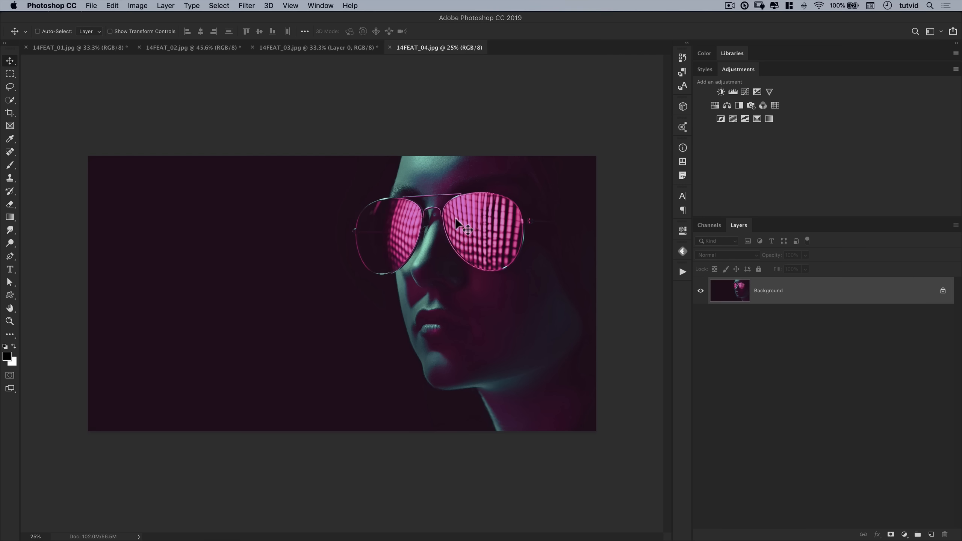
click(9, 322)
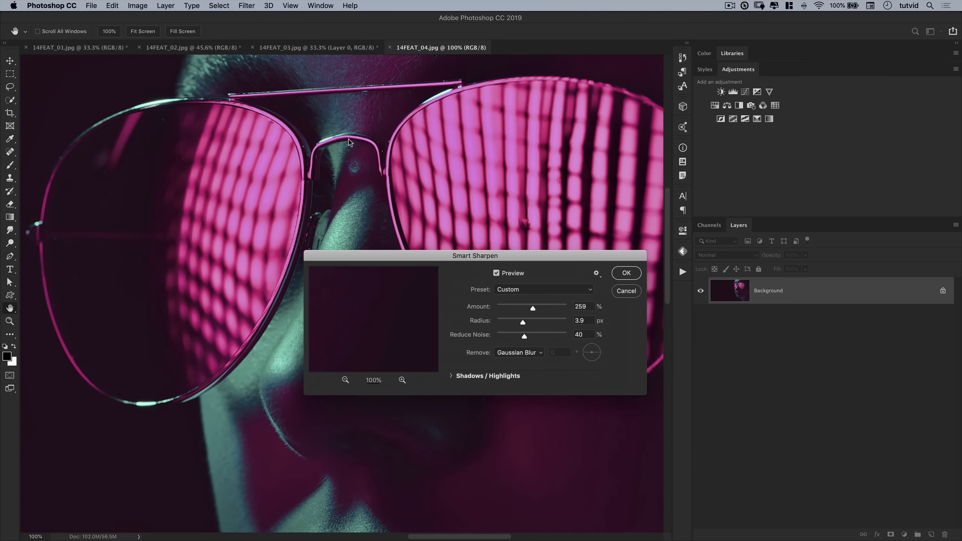
drag(532, 307, 543, 307)
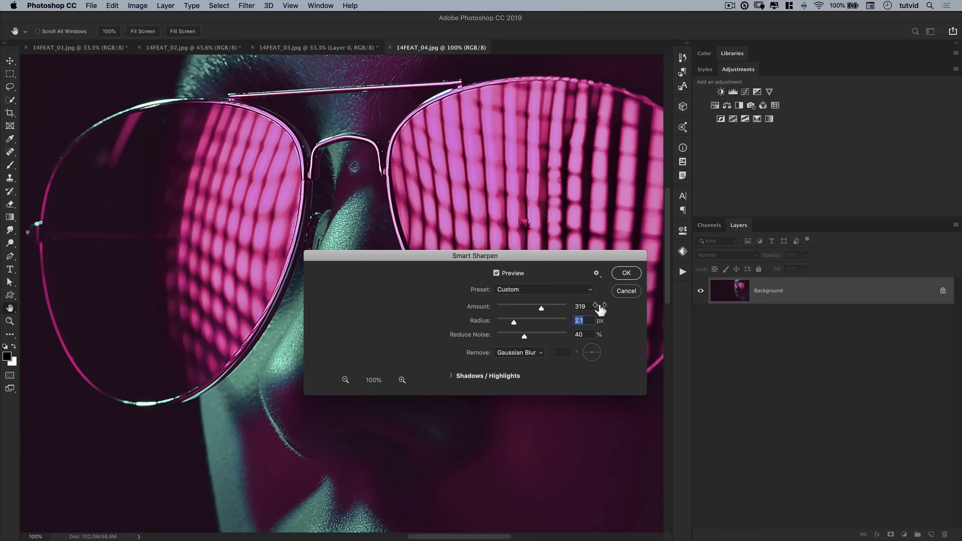
click(625, 273)
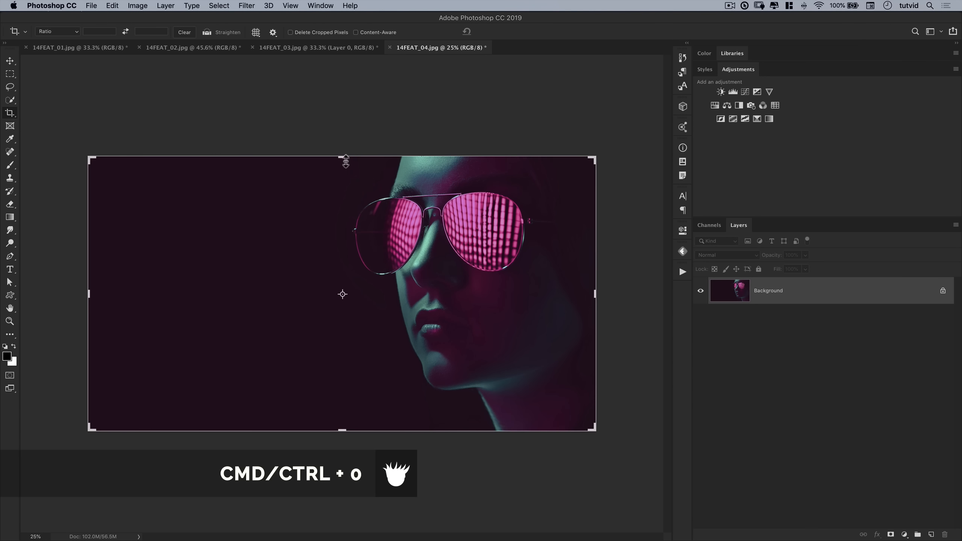
Crop tightly around the sunglasses and lips, keeping cropped pixels undeleted.
drag(346, 158, 345, 178)
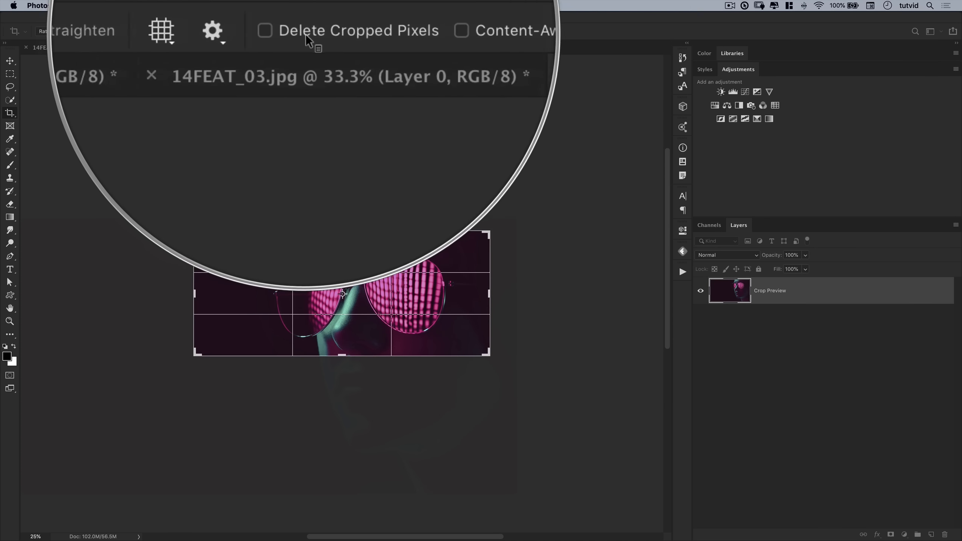
click(501, 31)
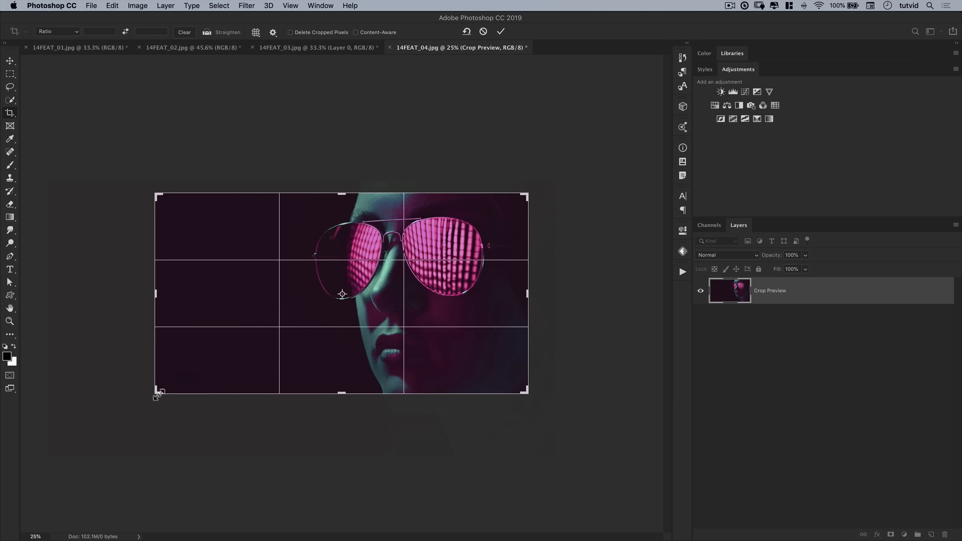
drag(158, 392, 171, 373)
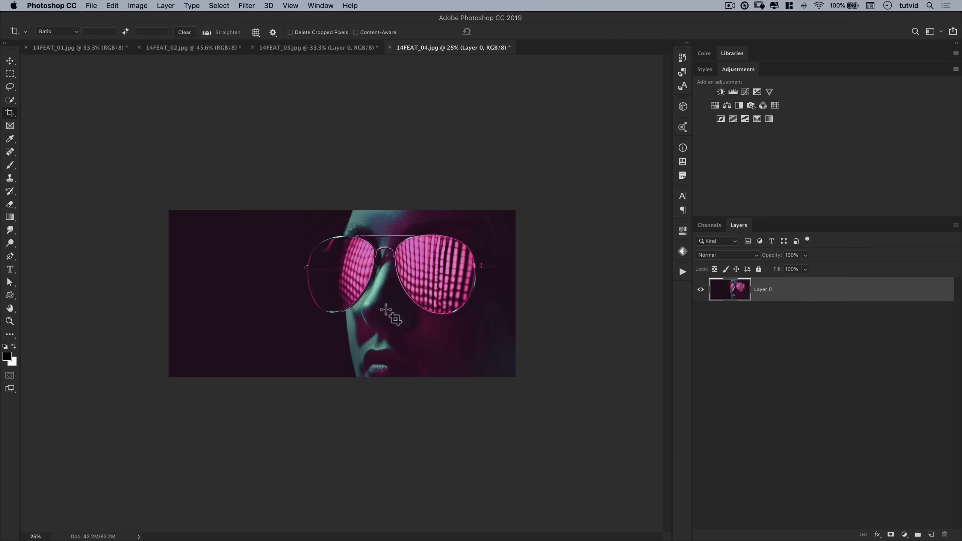
click(90, 6)
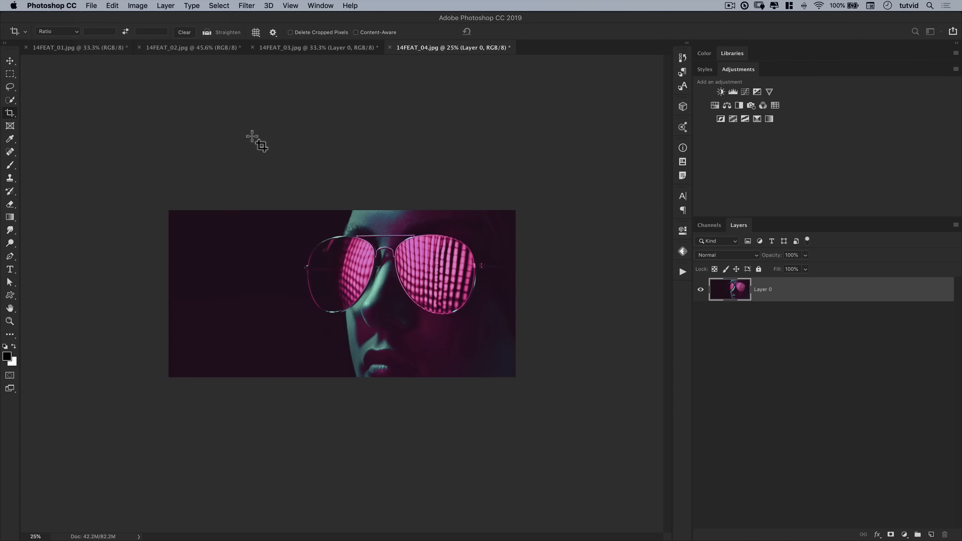
Set Export As to JPG format at 65% quality and export.
click(91, 6)
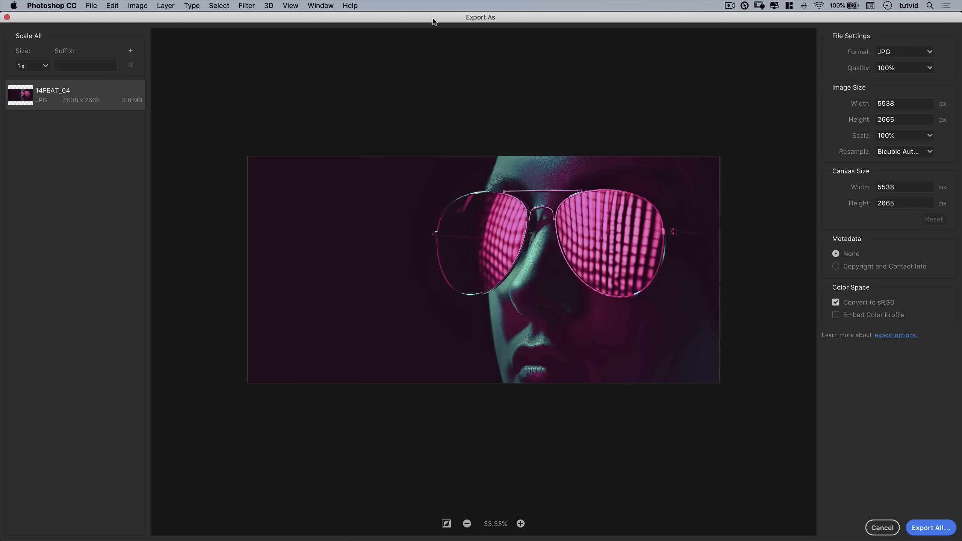
mouse_move(391, 55)
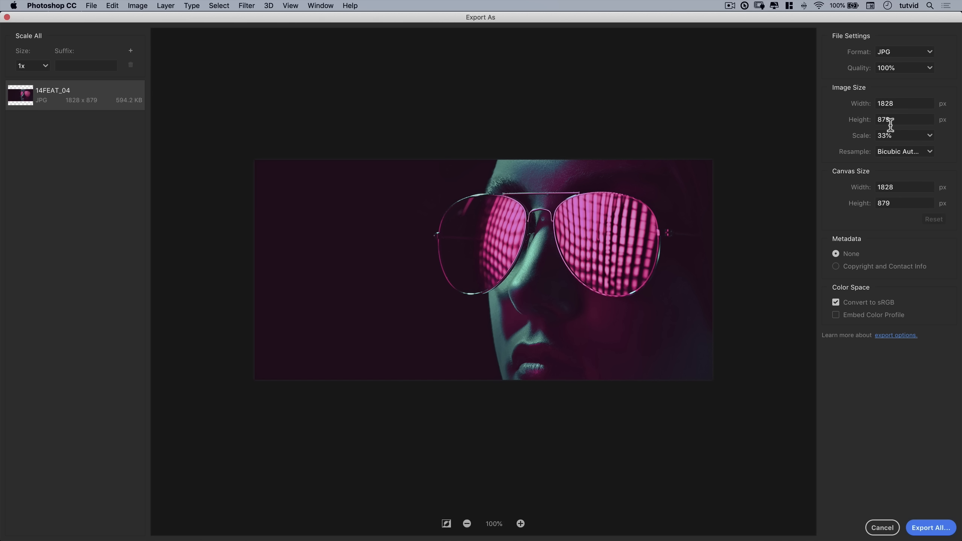
click(904, 52)
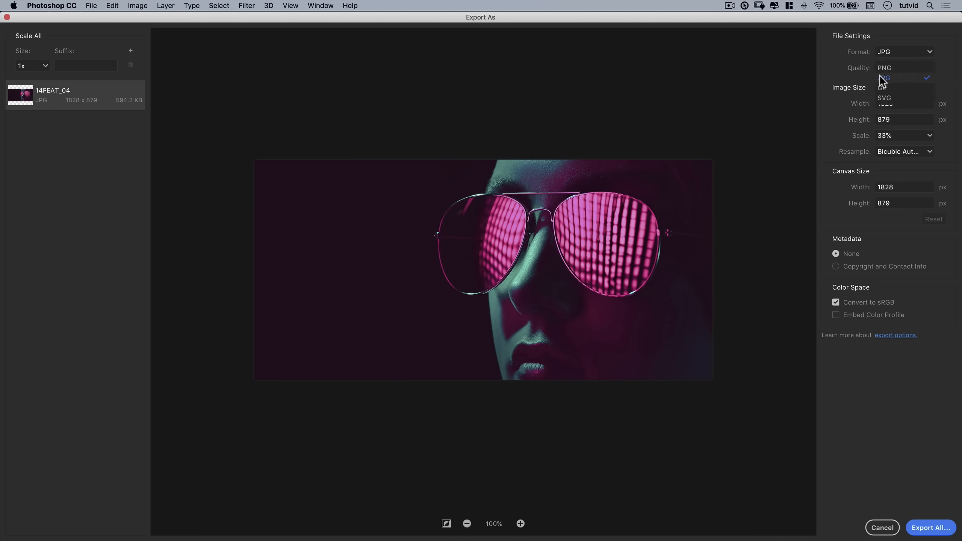
click(883, 77)
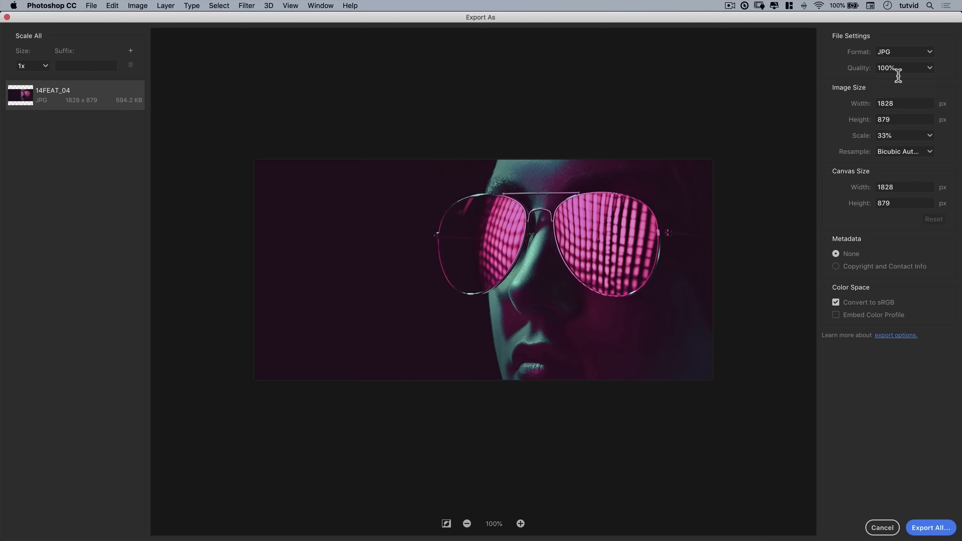
text(65%)
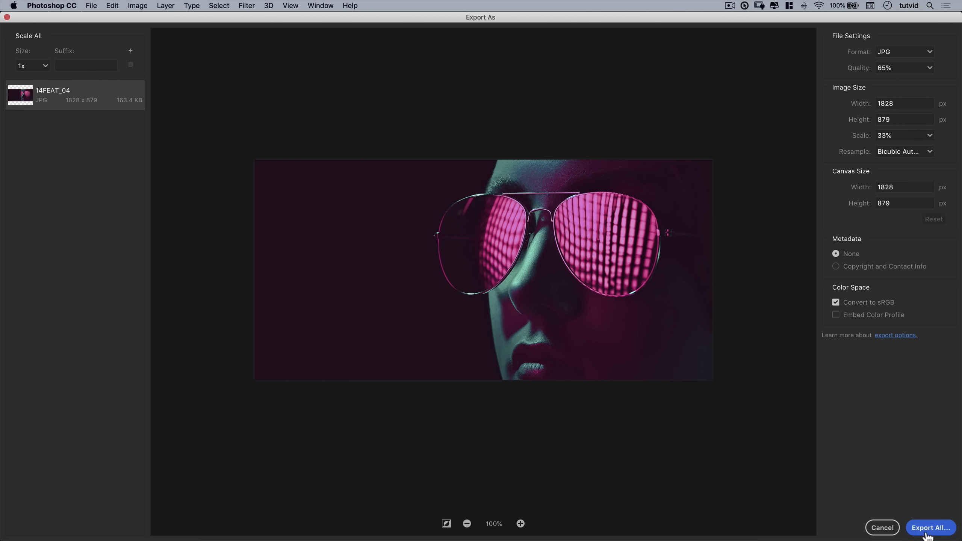
click(930, 528)
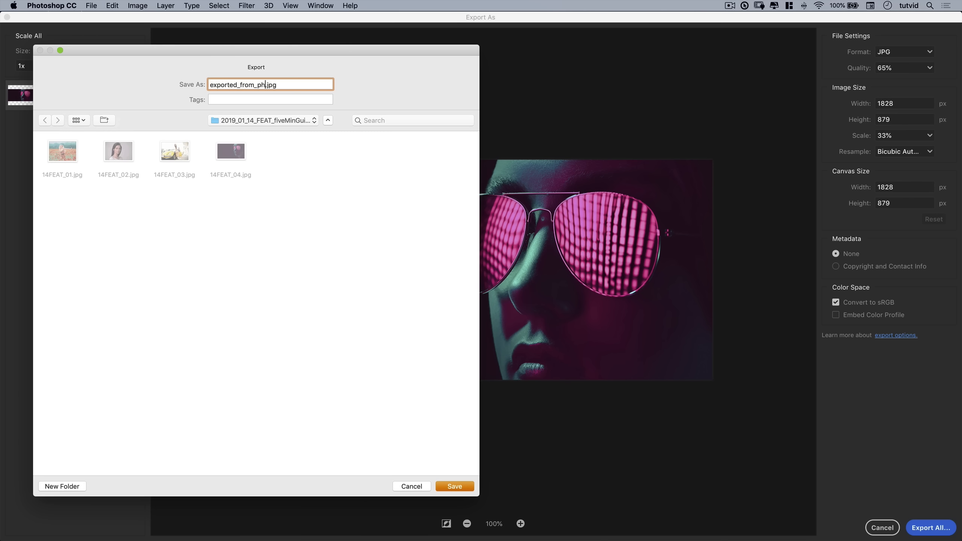
Save the export as exported_from_photoshop.jpg in the project folder.
text(otoshop)
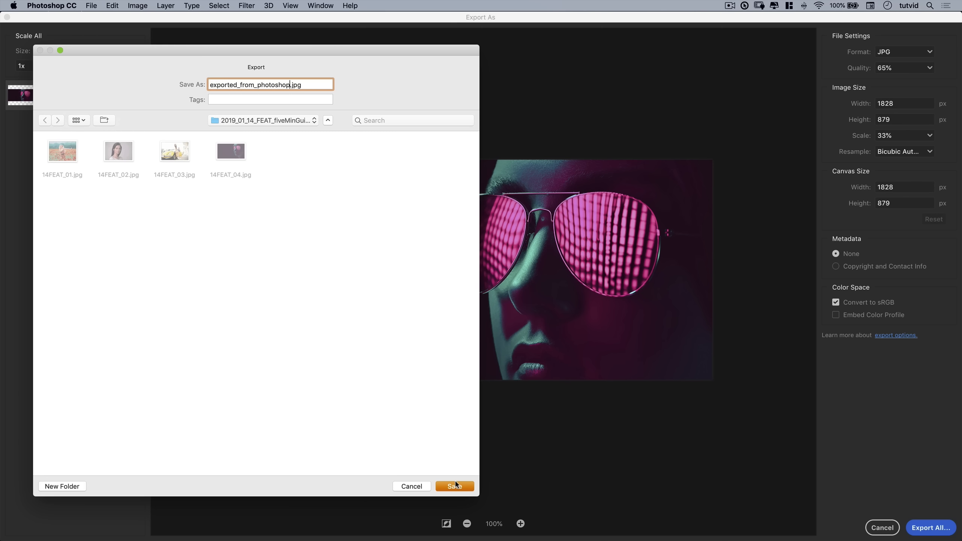
click(454, 486)
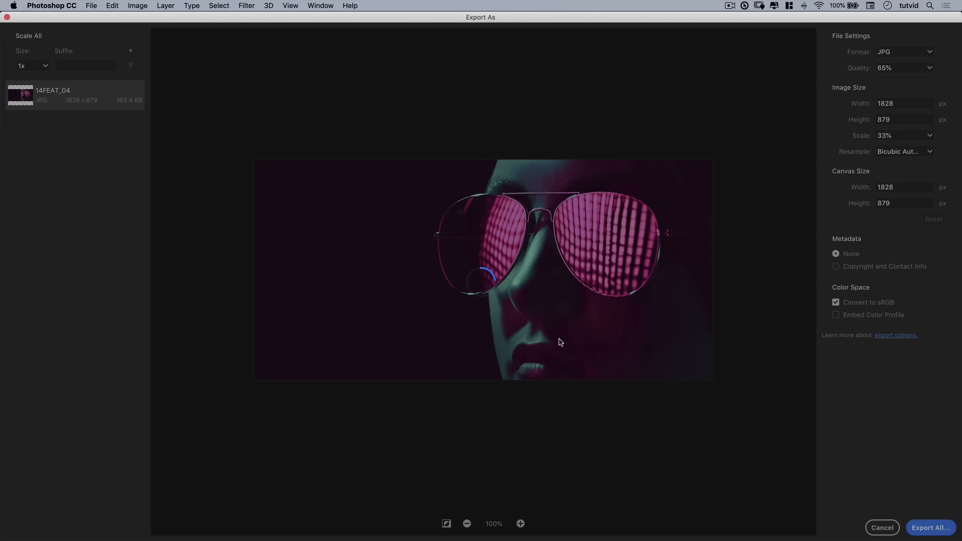
click(881, 527)
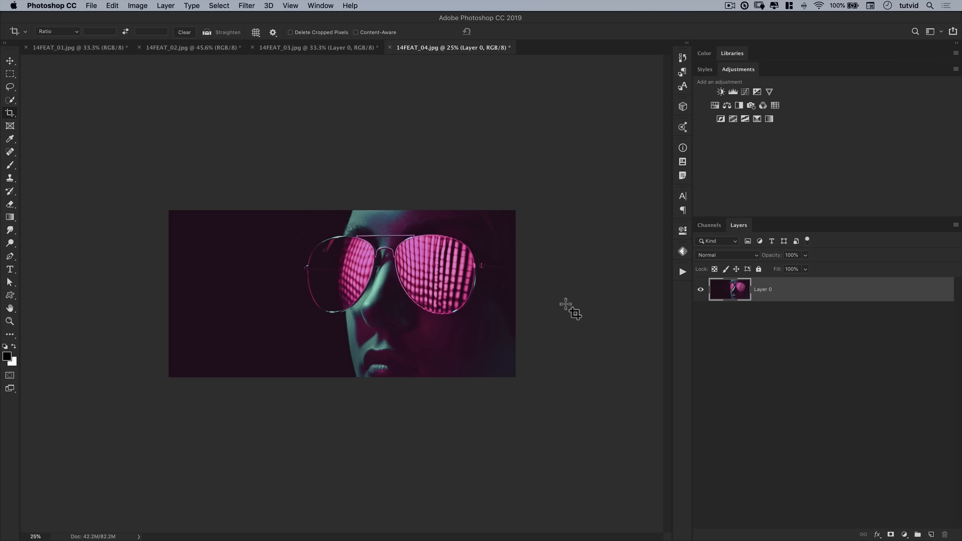
mouse_move(502, 117)
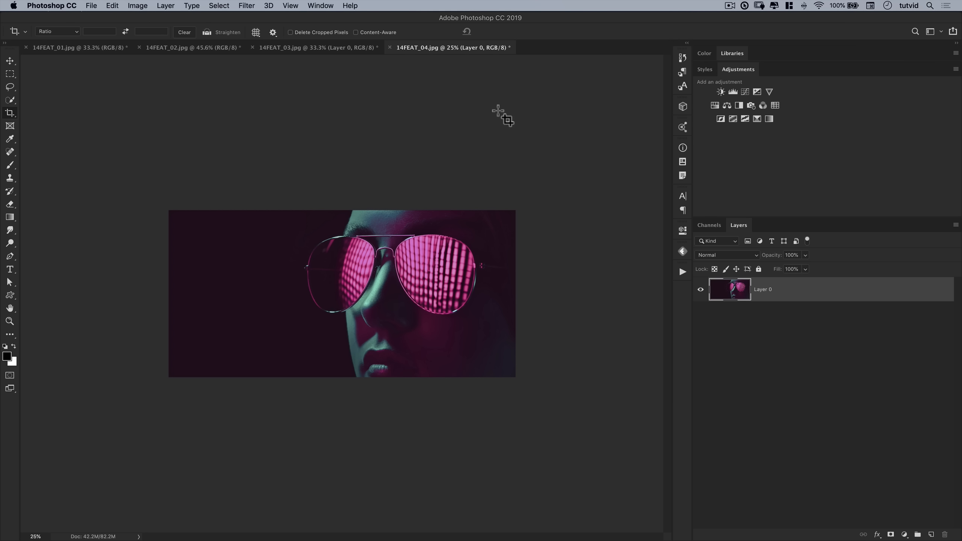